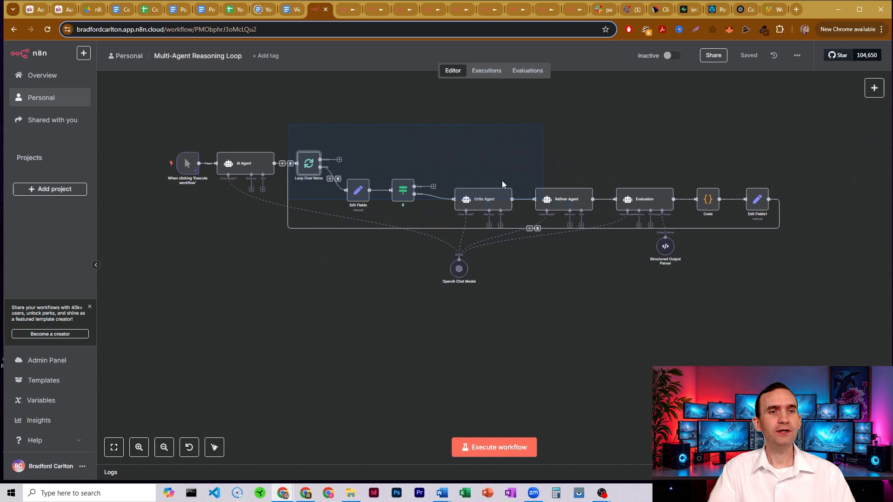
Inspect the manual trigger's pinned test data, then return to the canvas.
click(428, 136)
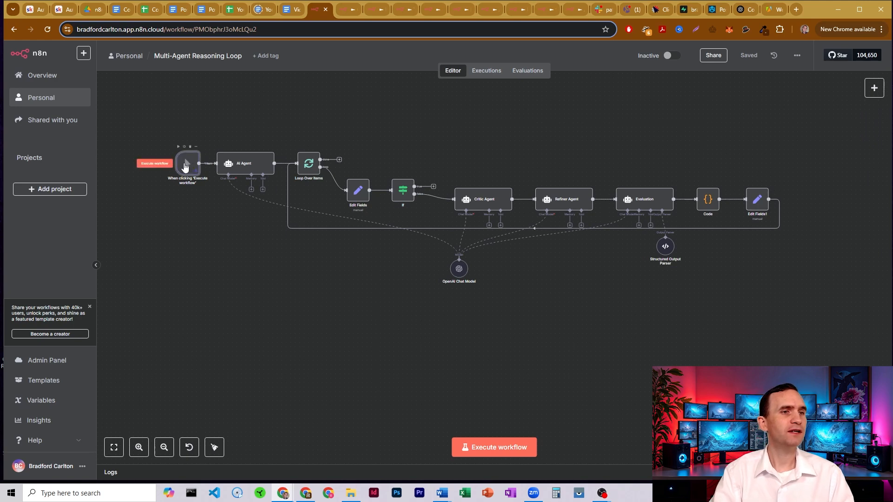
double_click(187, 163)
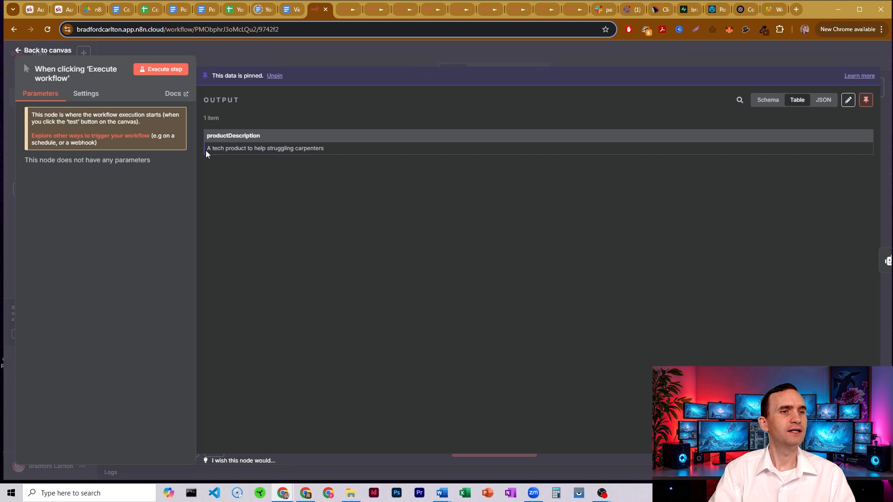
click(43, 50)
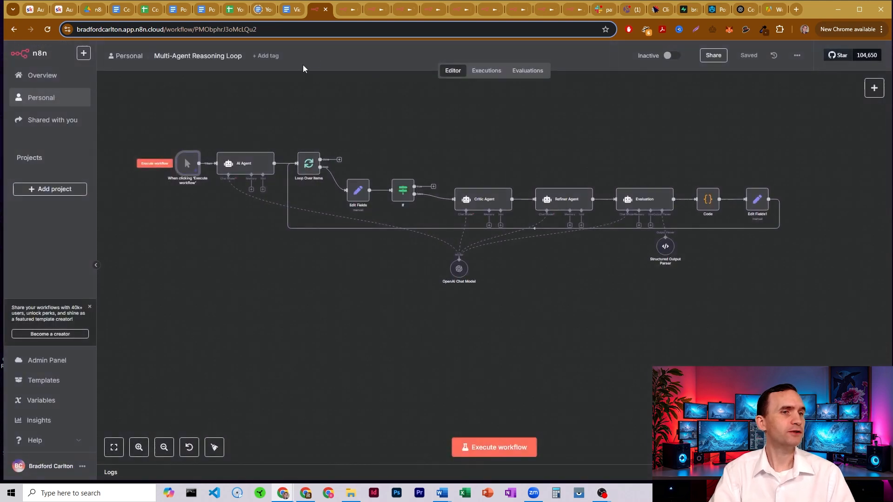
mouse_move(200, 125)
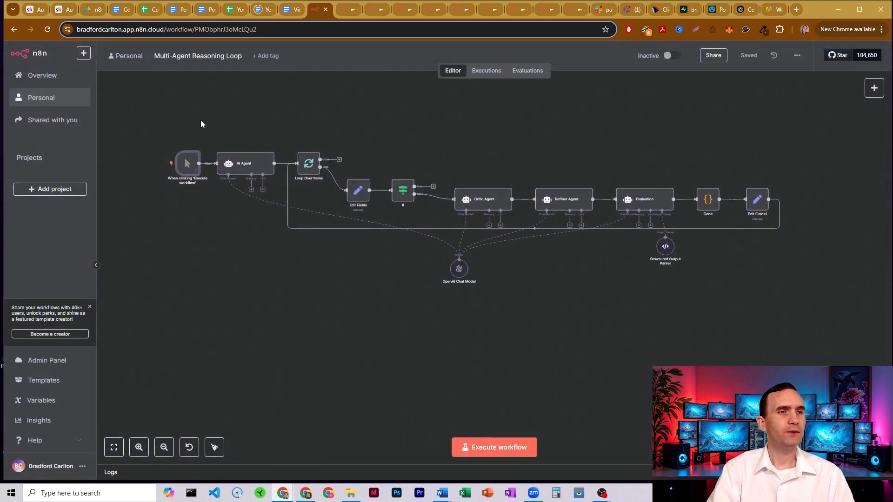
mouse_move(242, 111)
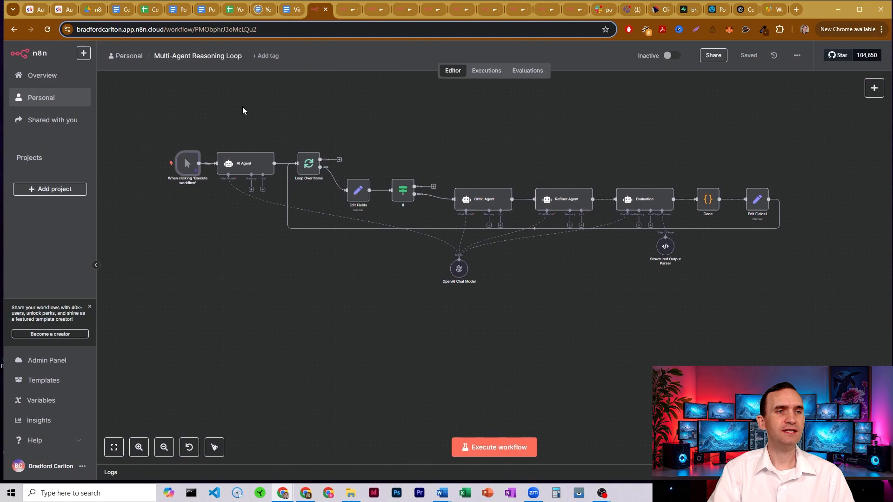
mouse_move(247, 170)
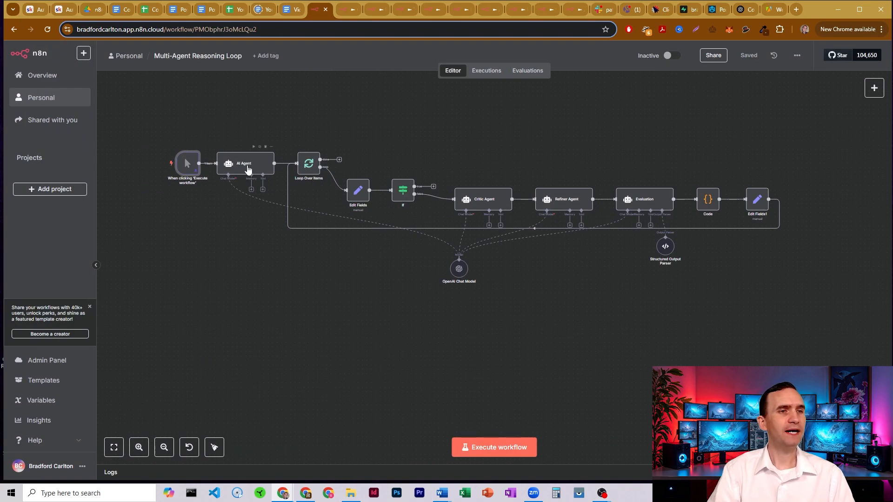
Run the AI Agent branding step alone after reviewing its system message.
double_click(245, 163)
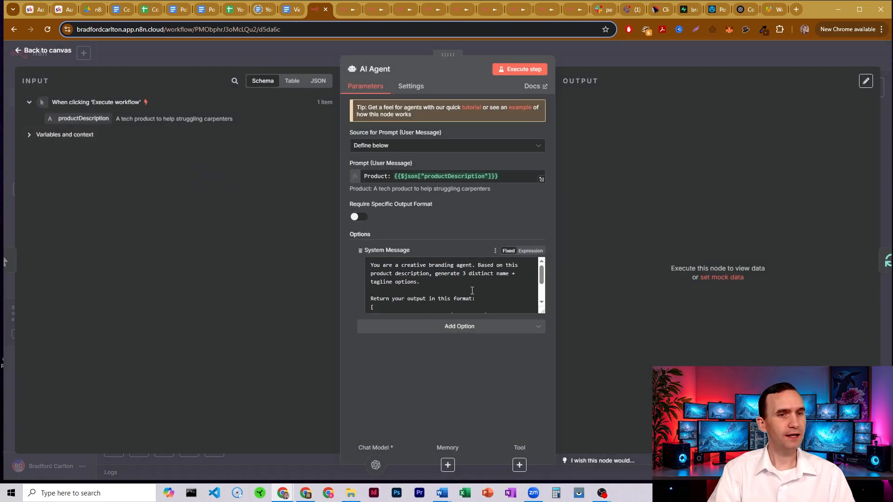
drag(390, 264, 473, 264)
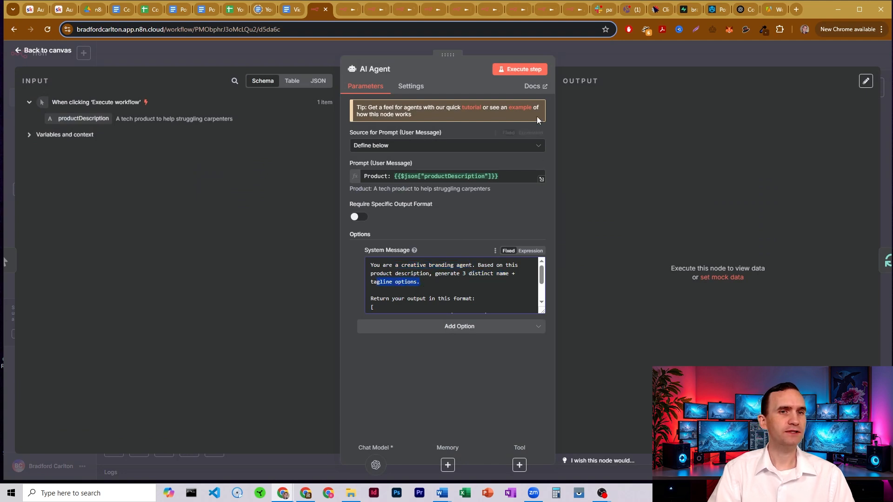
mouse_move(544, 62)
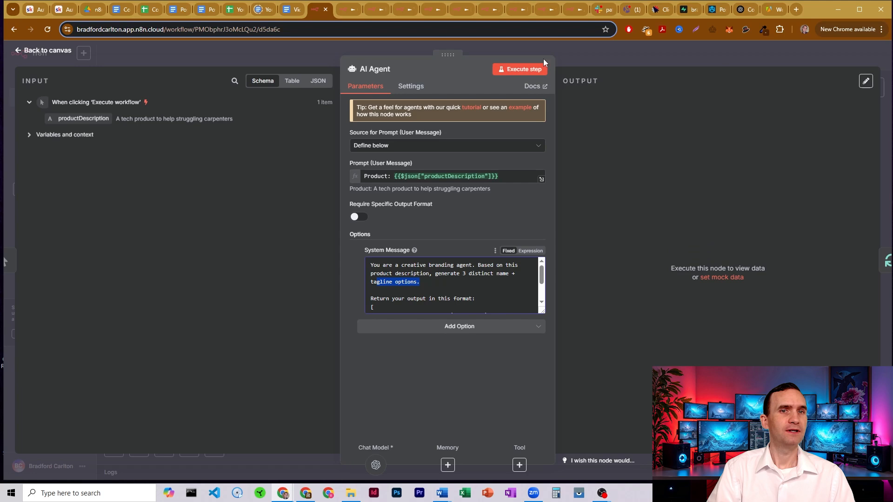
click(519, 68)
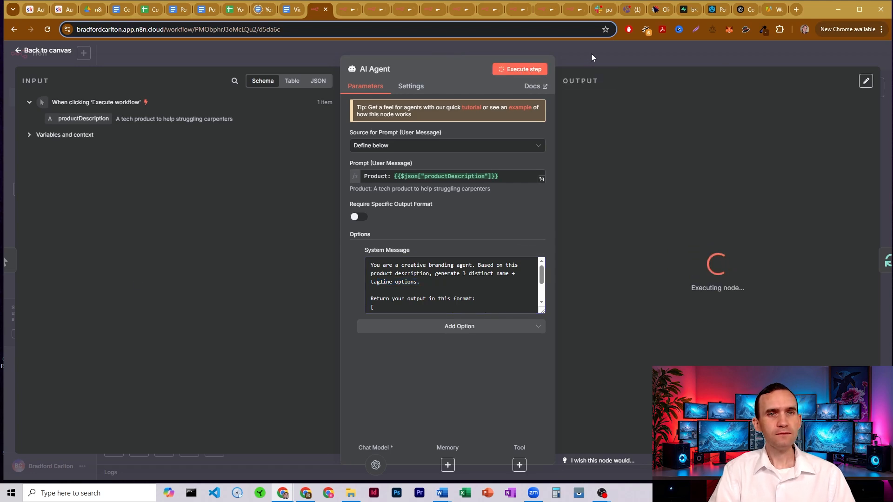
click(43, 50)
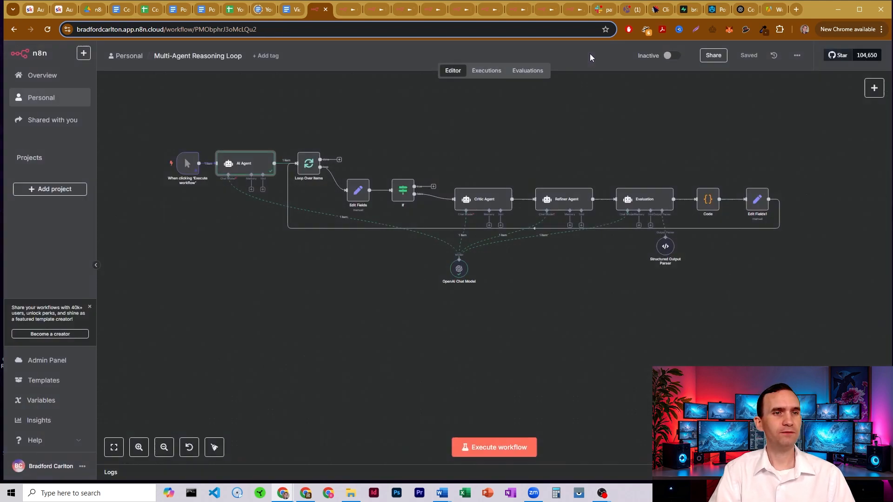
double_click(308, 163)
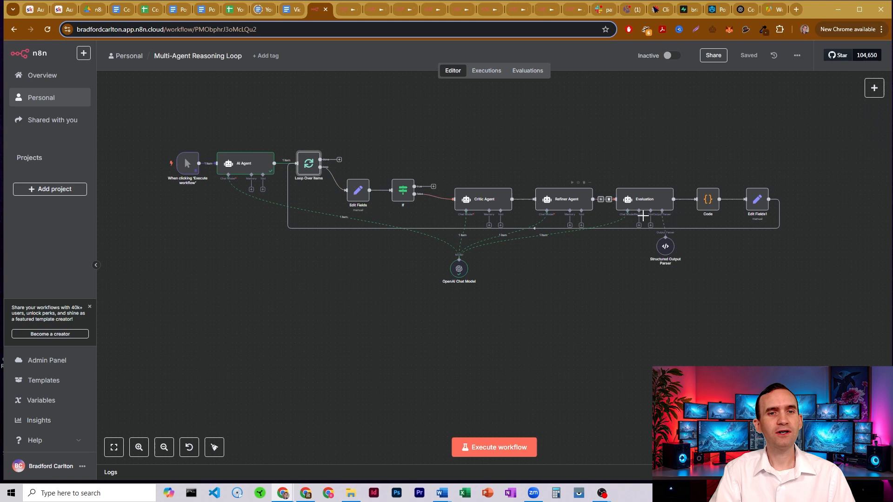
mouse_move(491, 167)
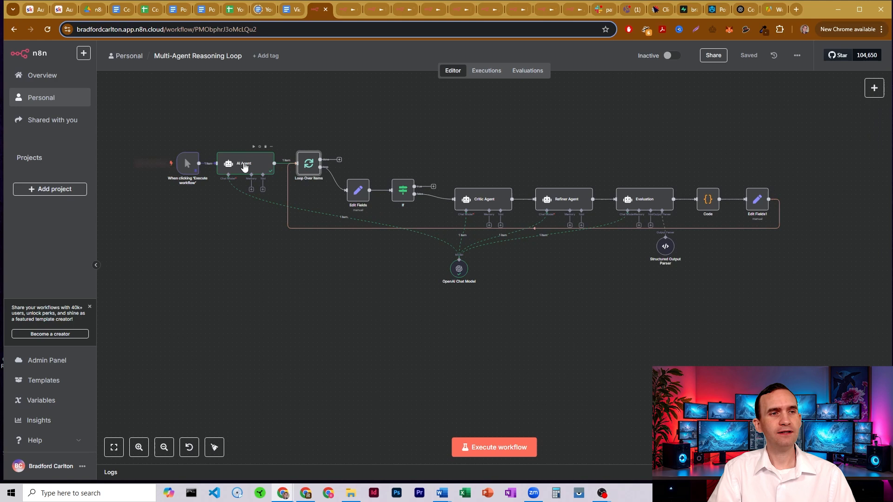
mouse_move(231, 118)
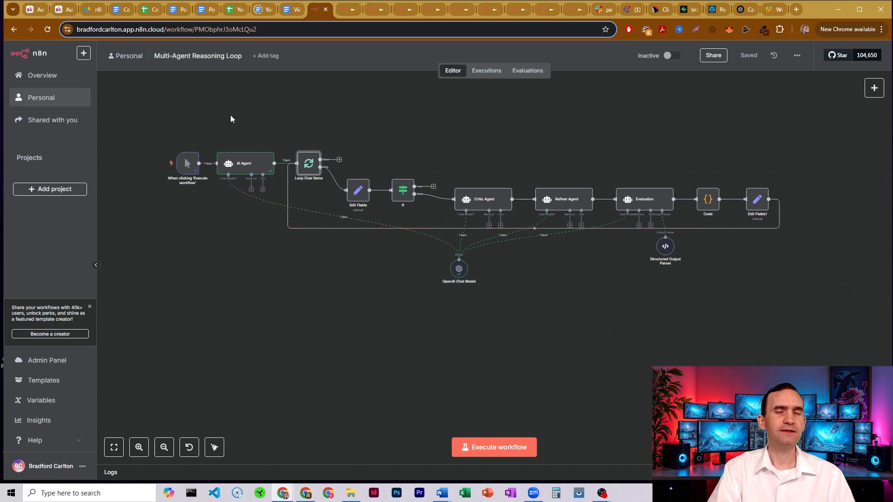
mouse_move(306, 136)
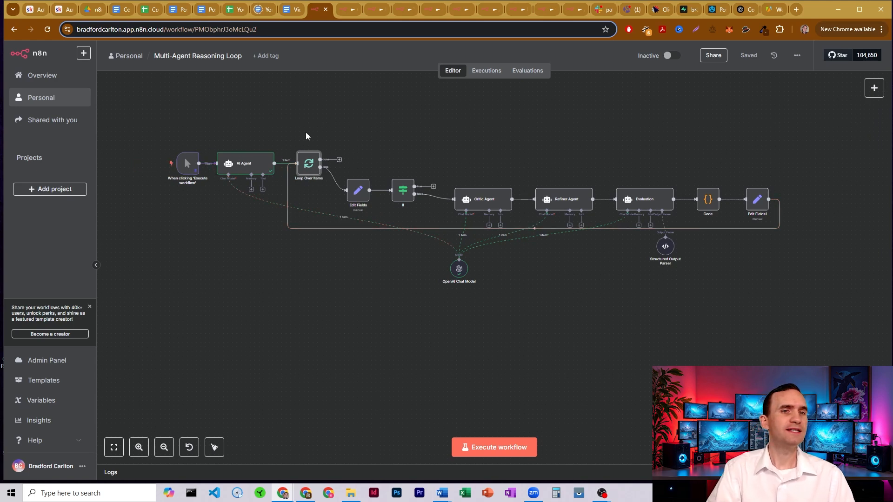
mouse_move(733, 195)
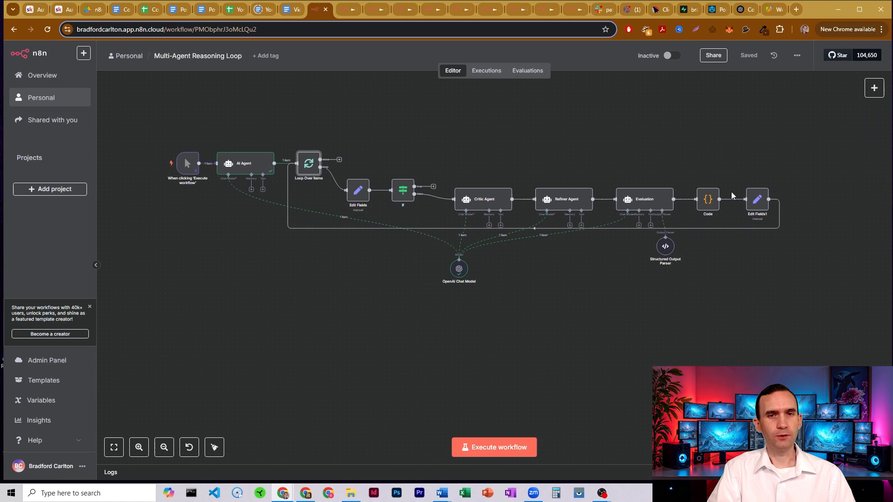
mouse_move(489, 202)
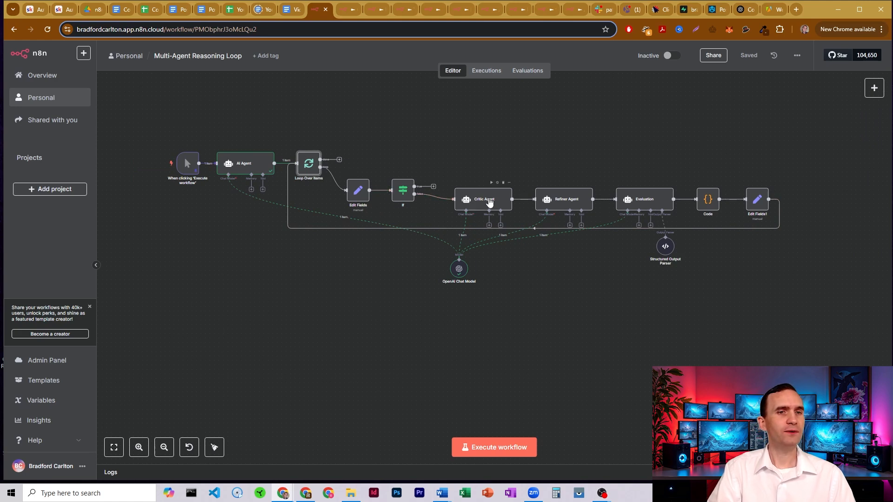
mouse_move(560, 211)
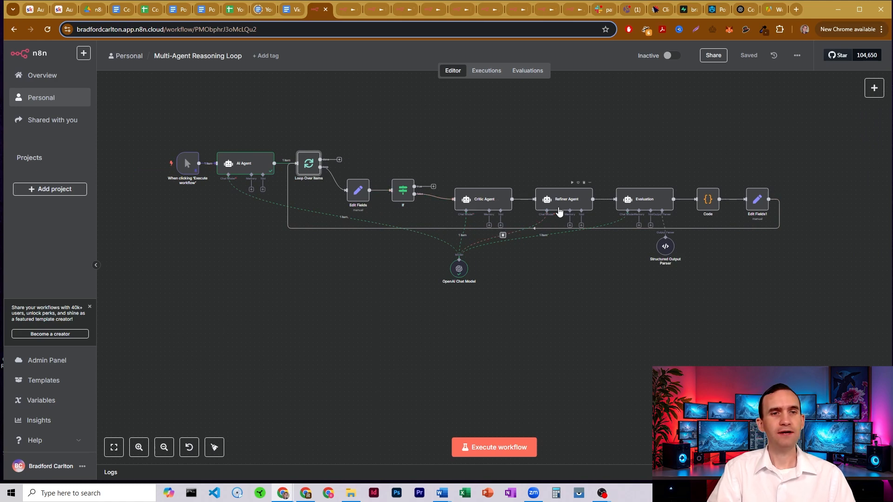
mouse_move(654, 210)
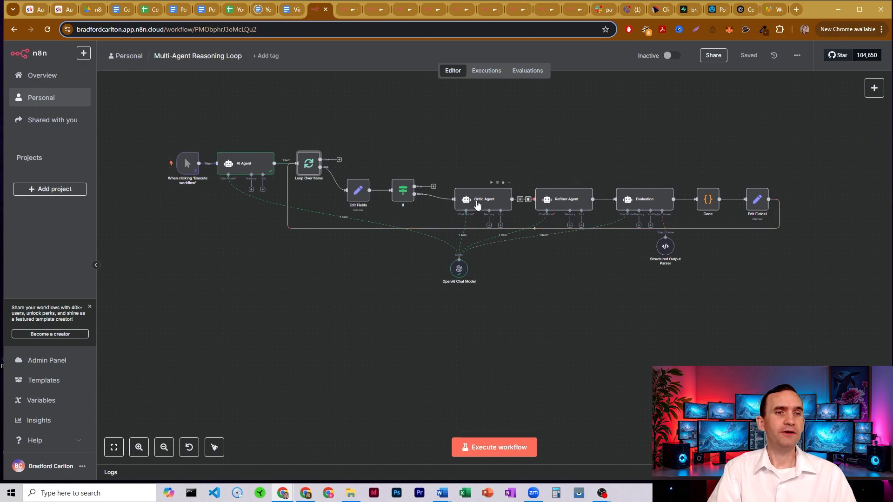
double_click(484, 200)
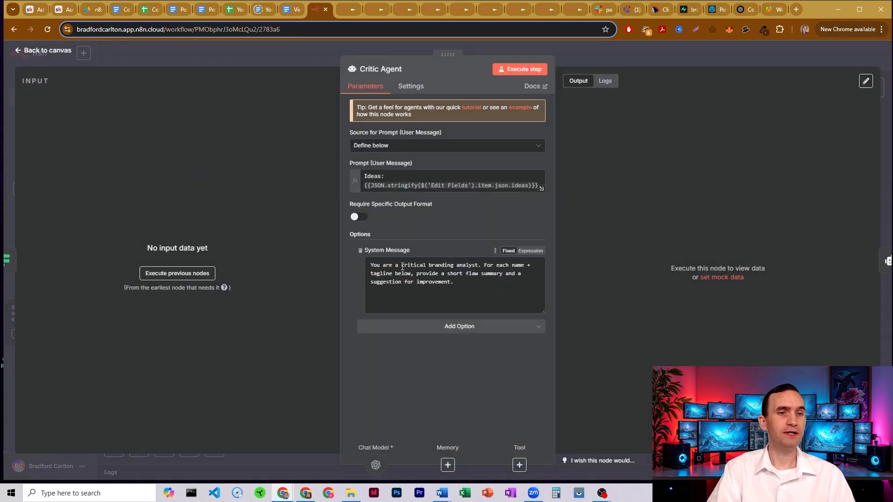
click(454, 285)
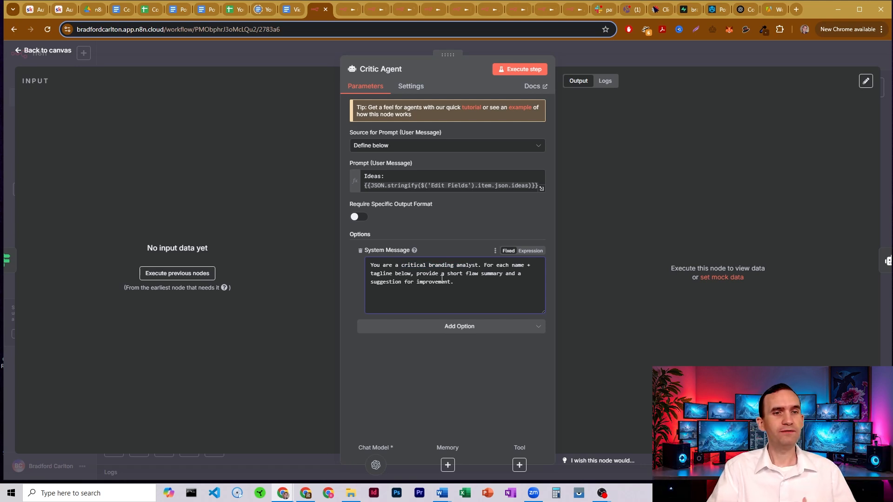
drag(416, 274, 510, 273)
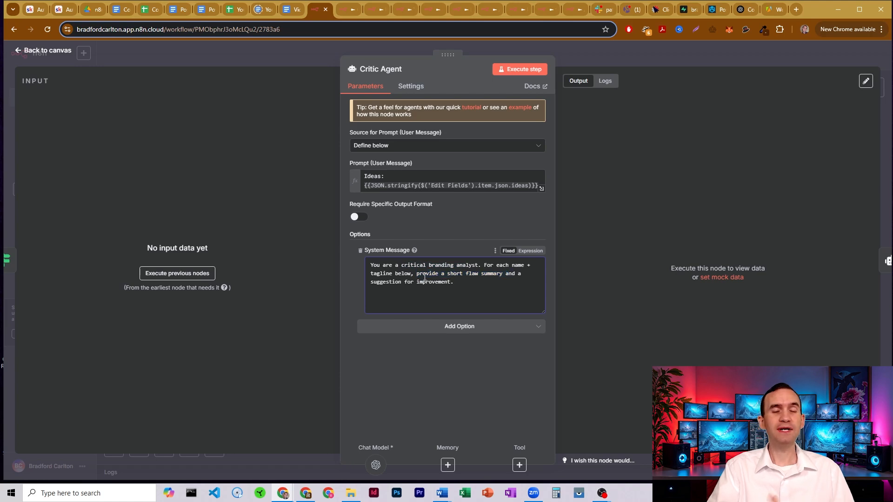
click(45, 50)
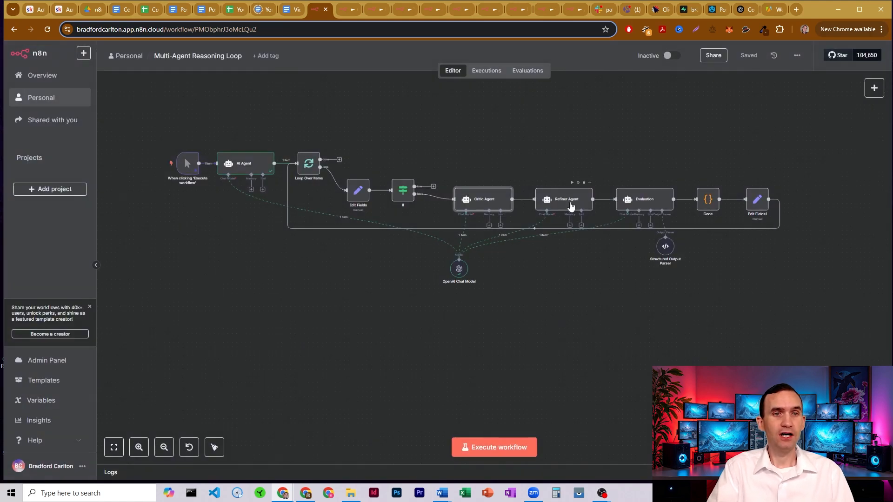
Review the Refiner Agent's system message requesting 3 improved name-tagline combinations.
double_click(565, 200)
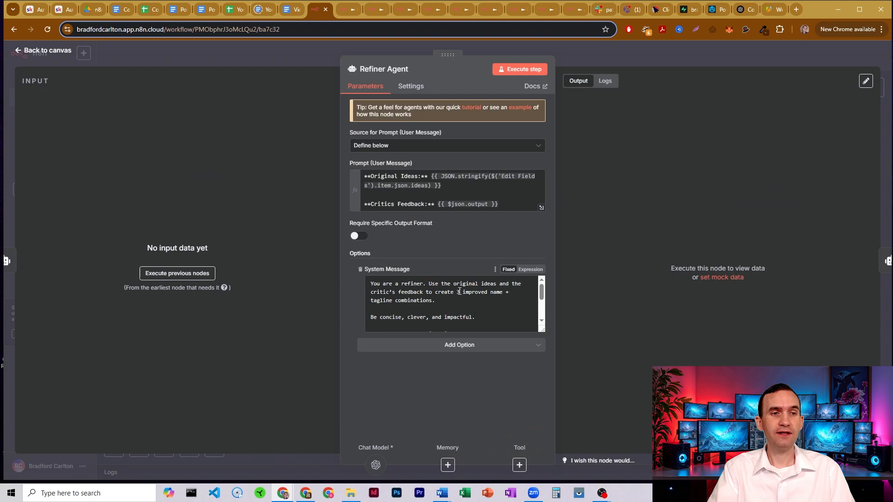
mouse_move(450, 300)
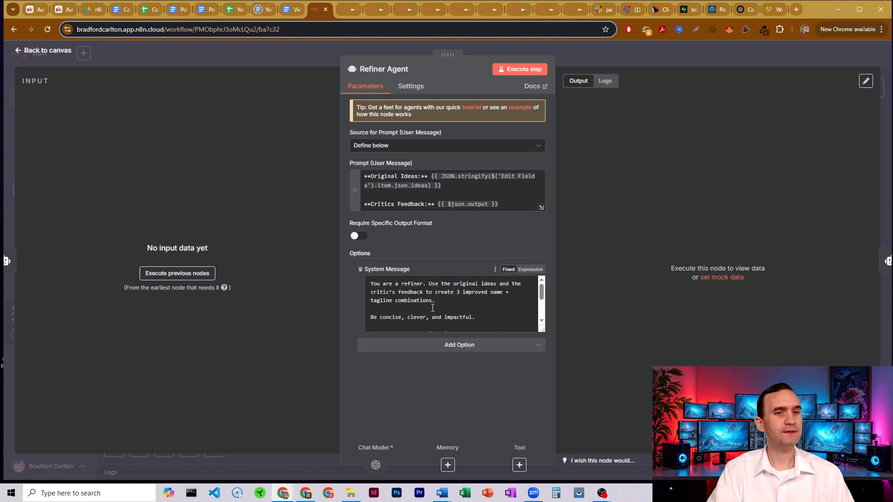
scroll(down, 3)
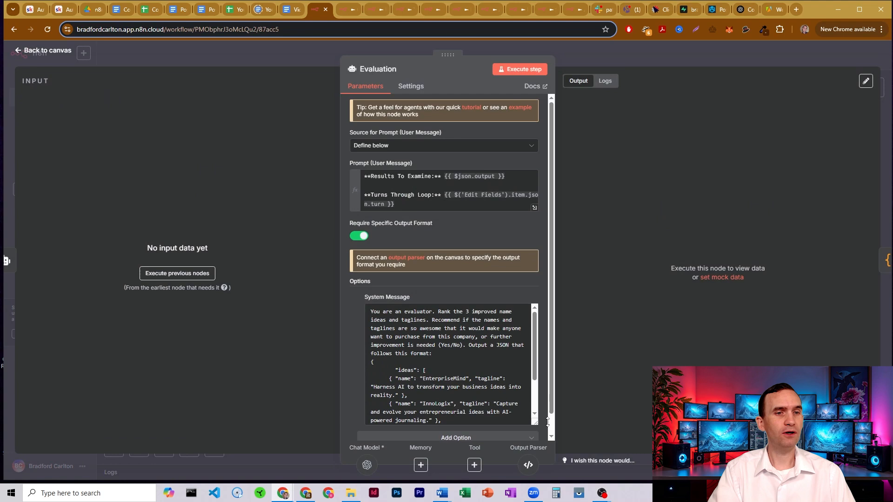
mouse_move(545, 274)
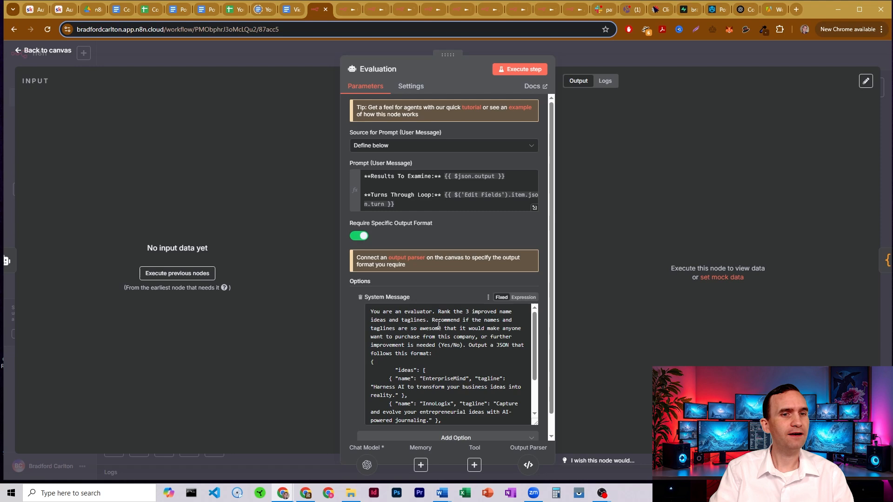
Highlight the Evaluation agent's instructions for ranking 3 names and taglines into JSON.
drag(406, 328, 456, 327)
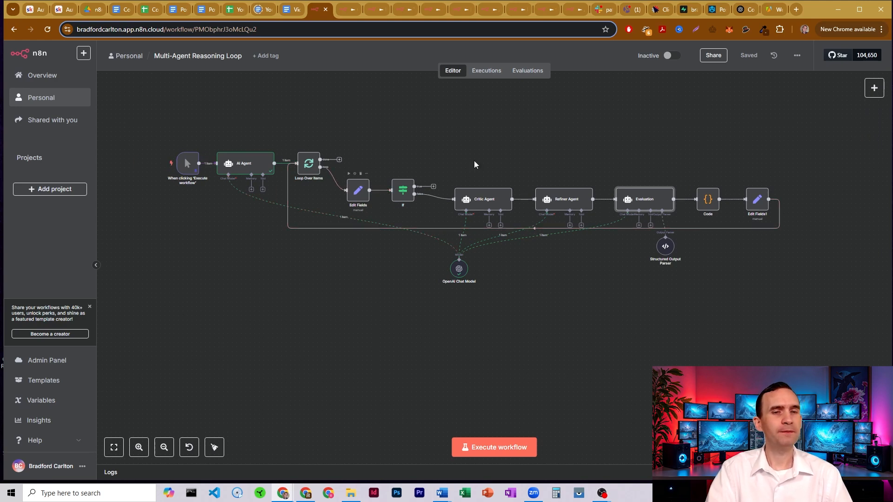
mouse_move(357, 191)
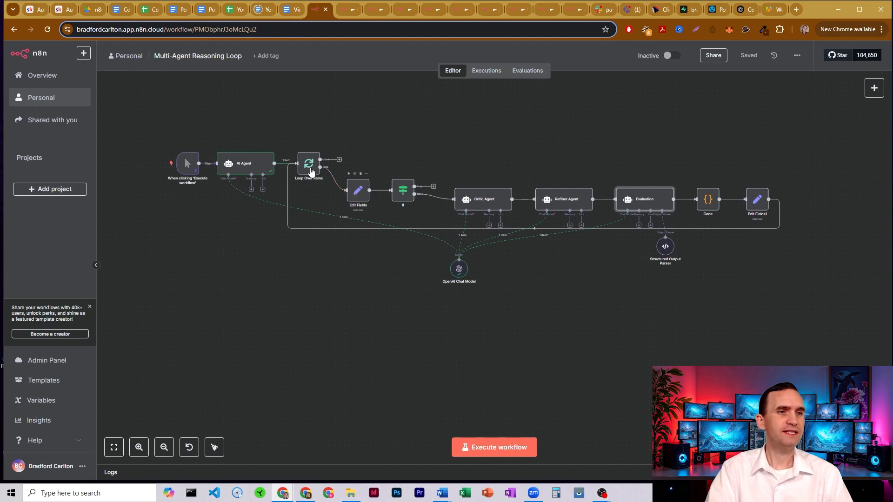
mouse_move(332, 139)
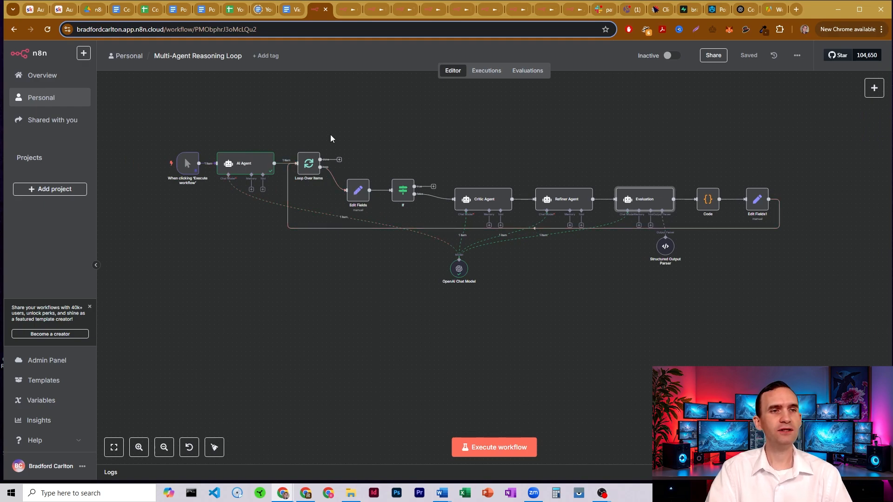
Remove, re-add and switch on Loop Over Items' Reset option, batch size staying 1.
double_click(308, 163)
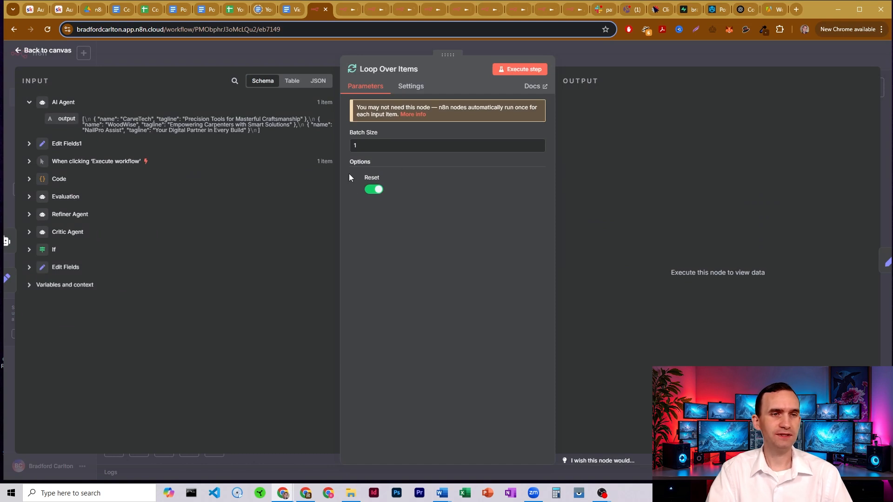
click(373, 190)
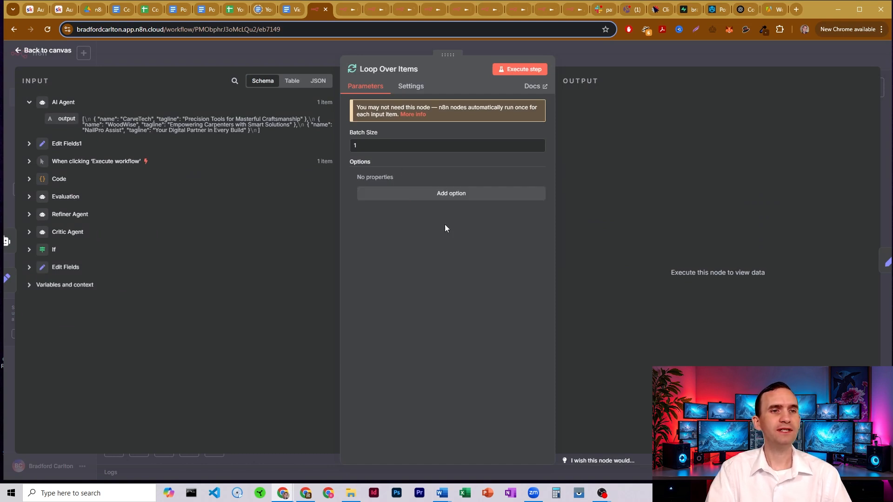
click(450, 193)
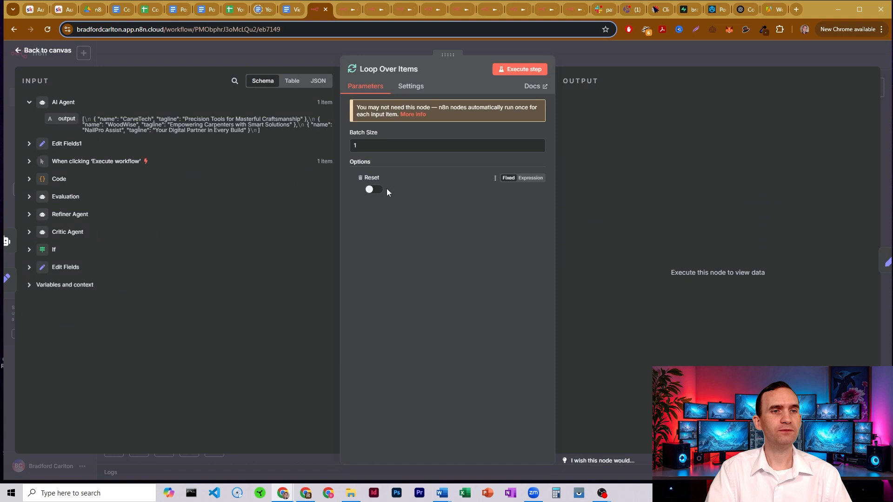
click(373, 189)
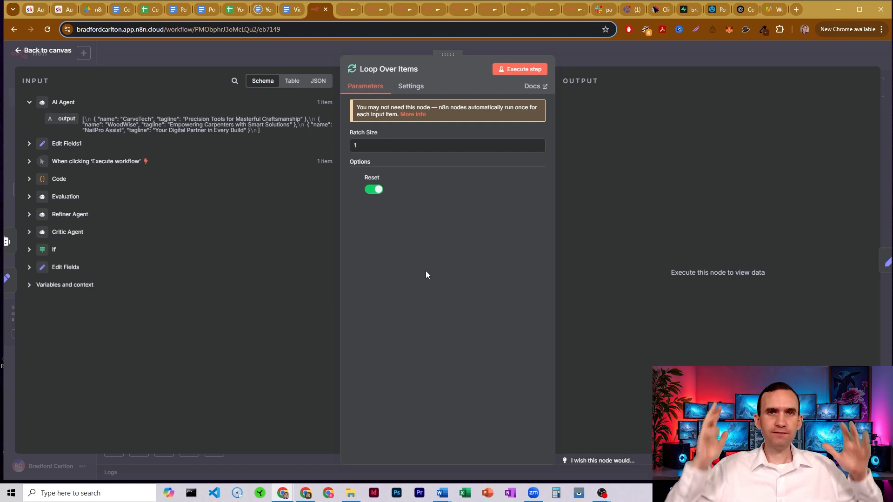
Leave the Loop Over Items settings and return to the workflow canvas.
click(45, 50)
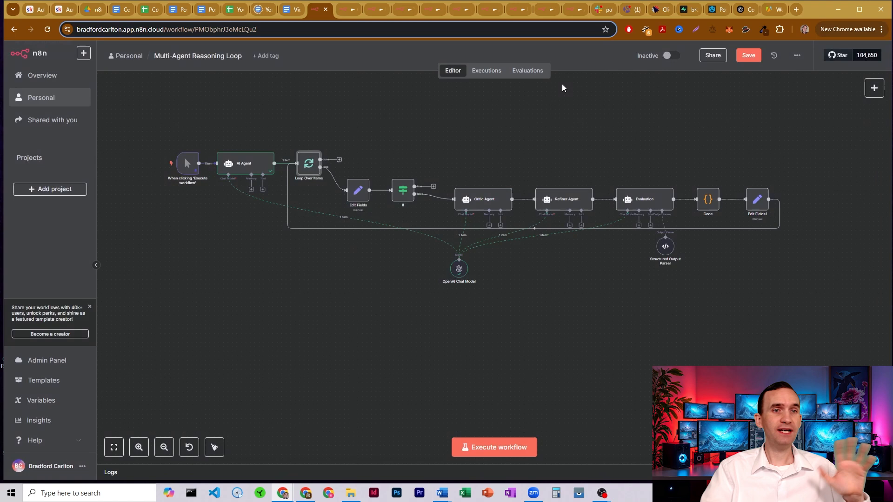
mouse_move(512, 129)
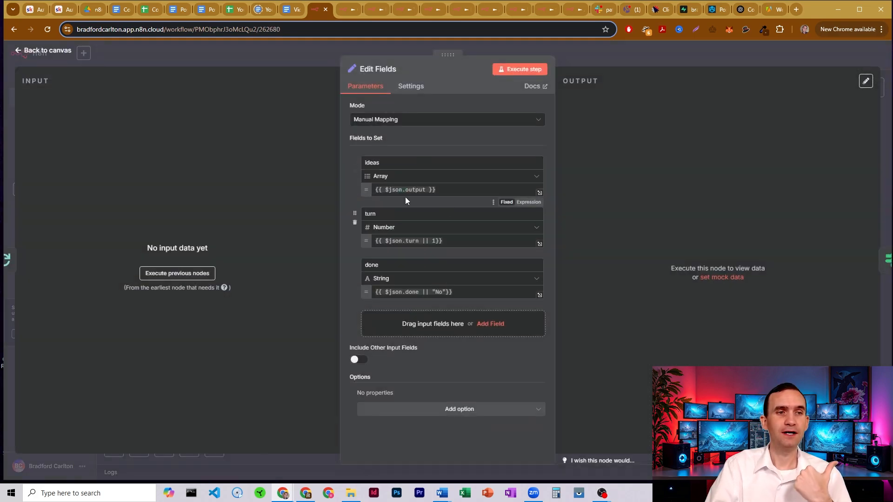
Preview the Edit Fields ideas expression, then check Edit Fields1's turn and done mappings.
click(408, 190)
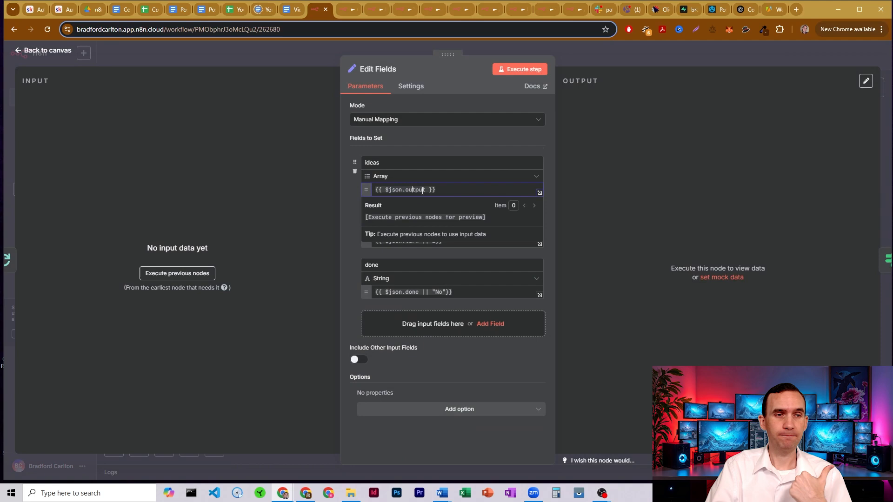
click(43, 50)
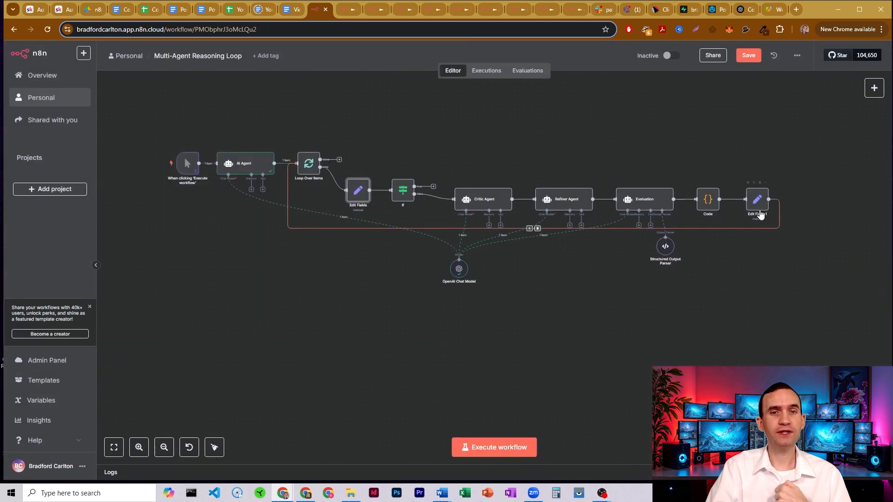
double_click(757, 199)
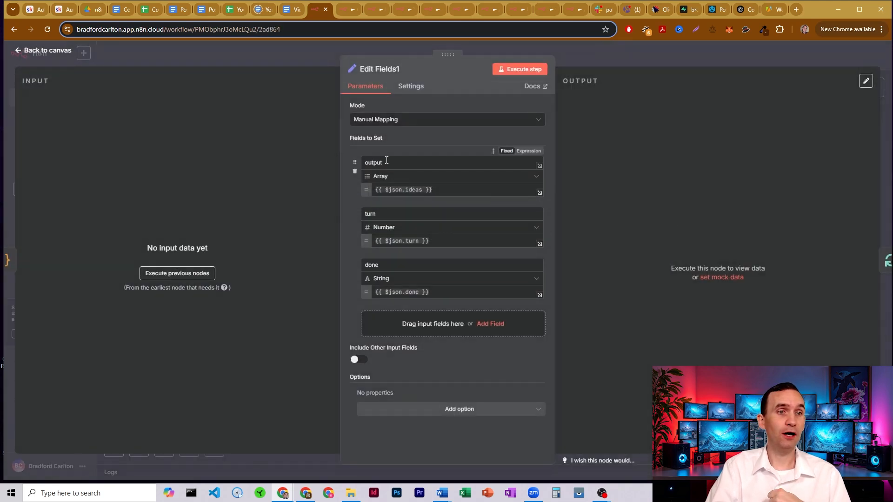
click(41, 50)
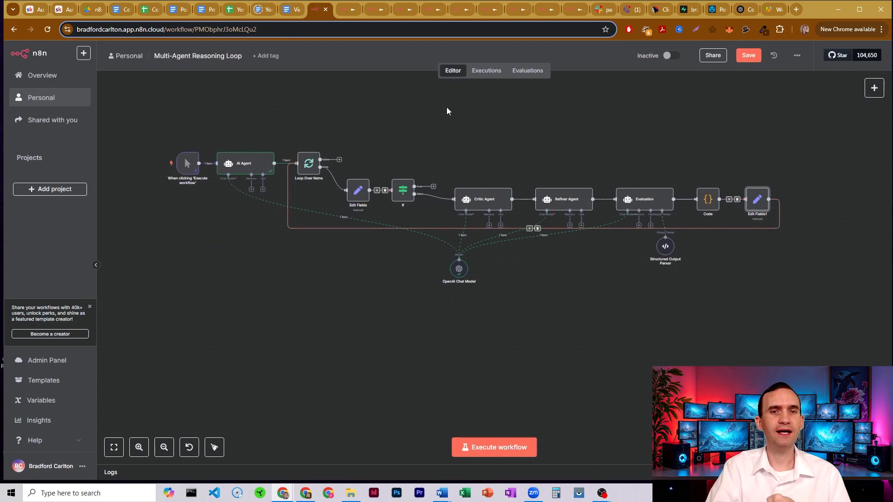
mouse_move(363, 127)
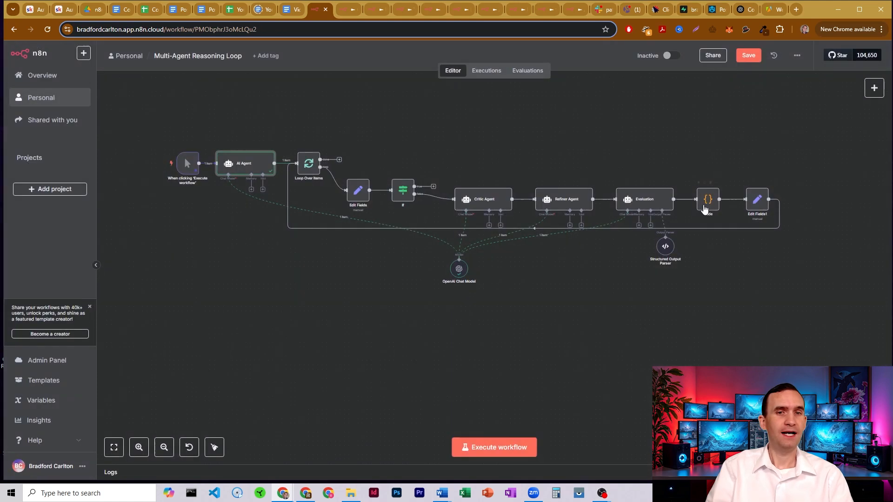
double_click(643, 199)
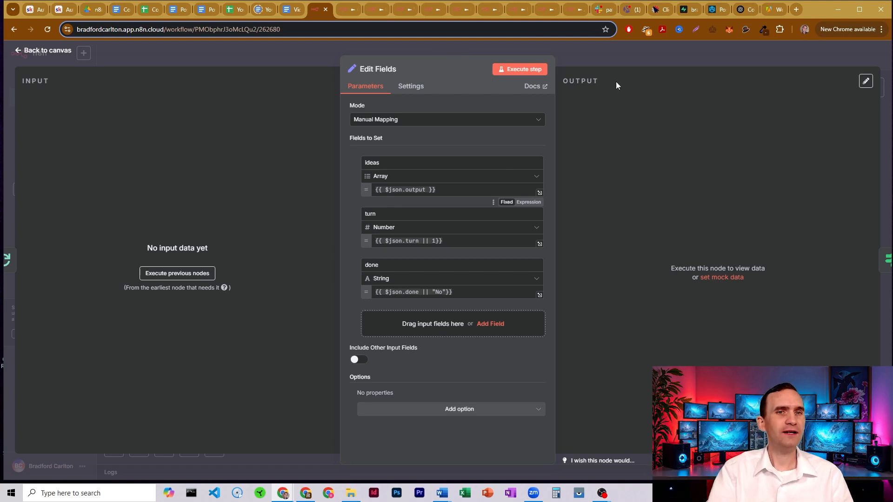
click(41, 50)
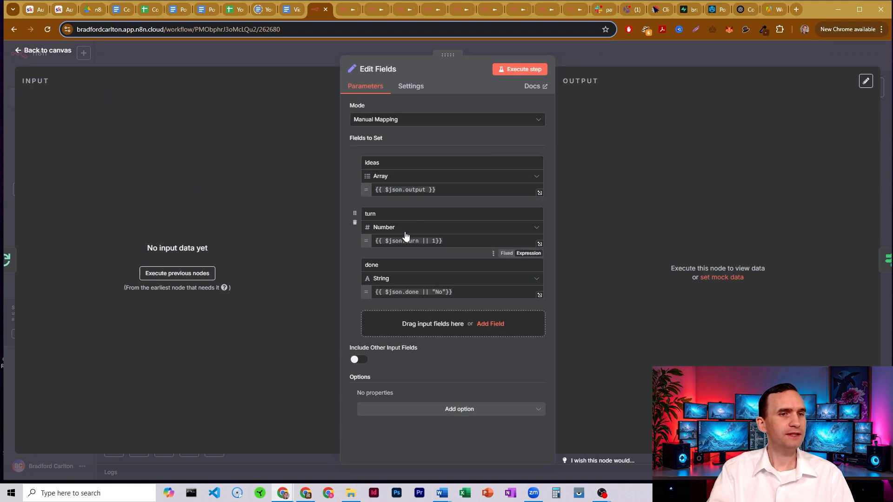
click(406, 241)
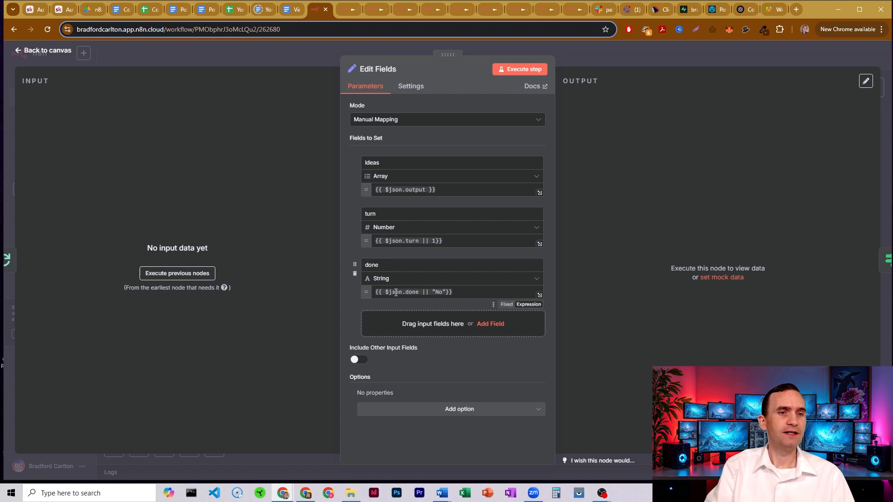
click(410, 292)
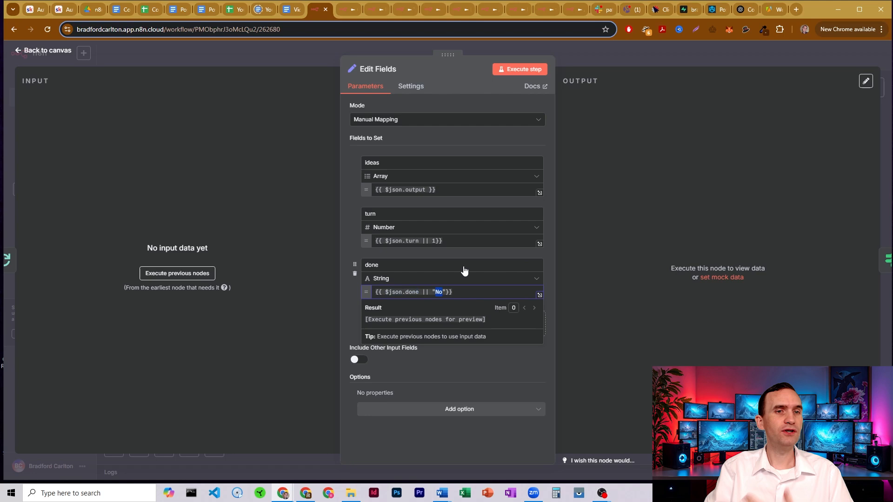
click(42, 51)
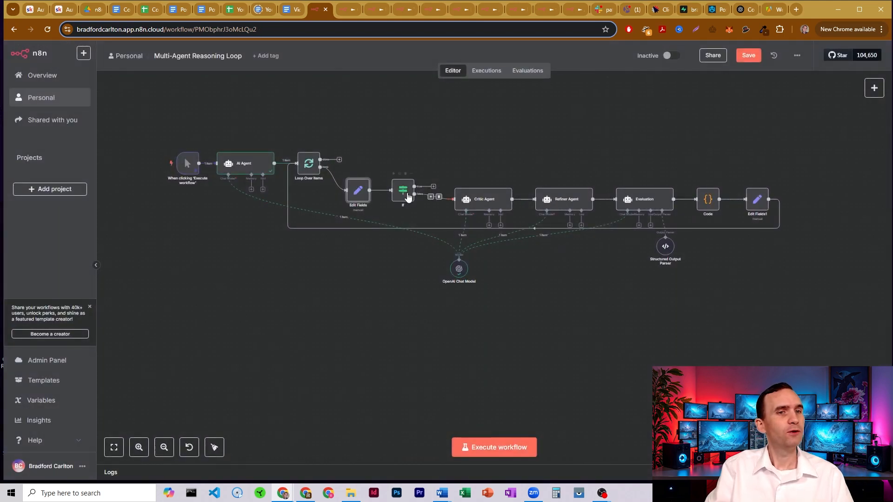
double_click(403, 191)
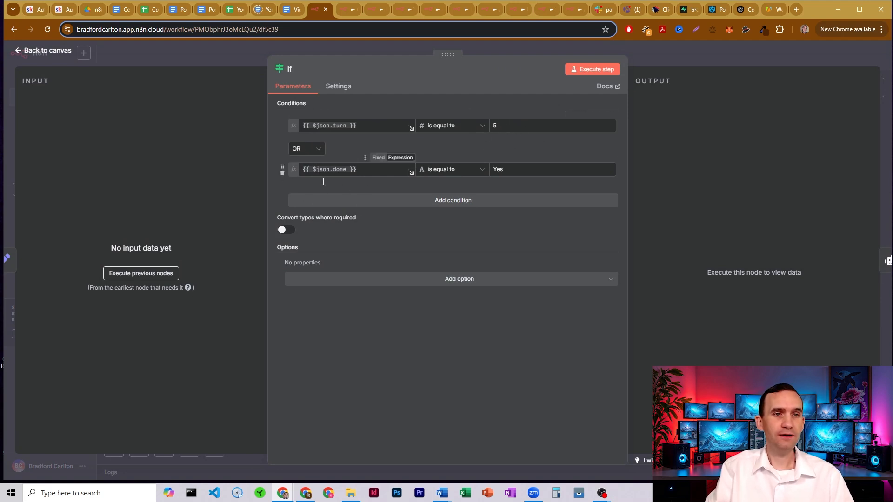
click(43, 50)
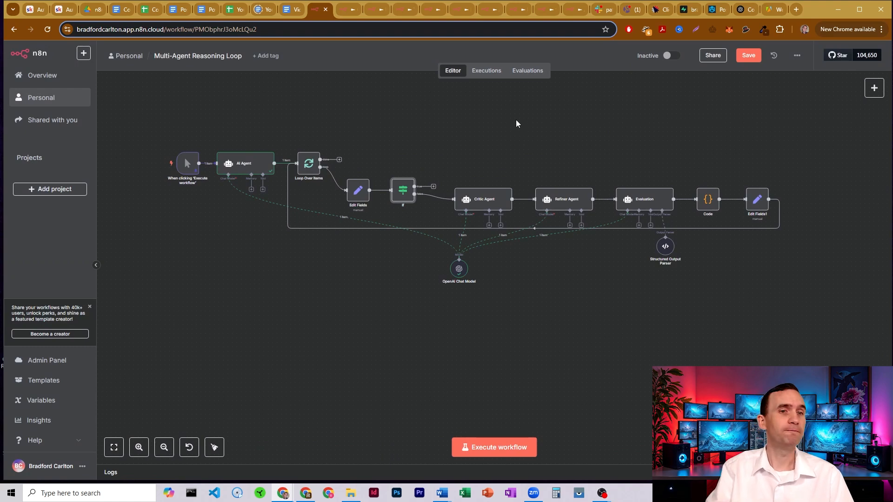
mouse_move(563, 192)
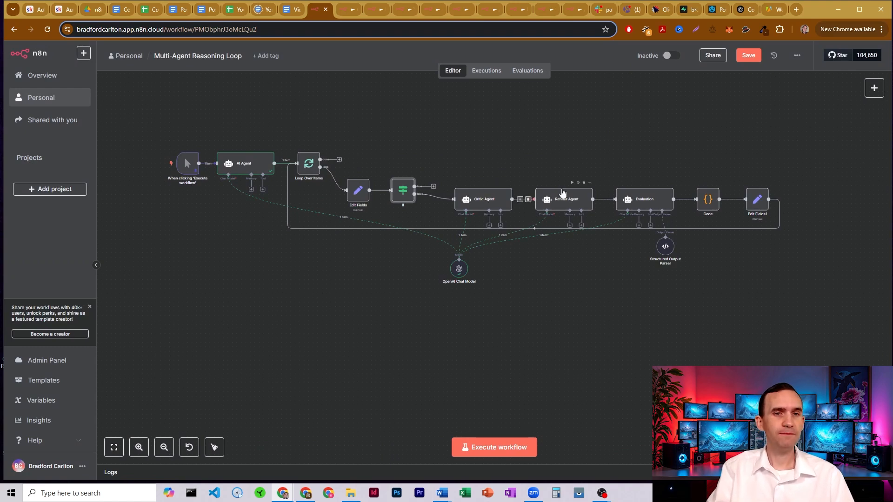
mouse_move(663, 152)
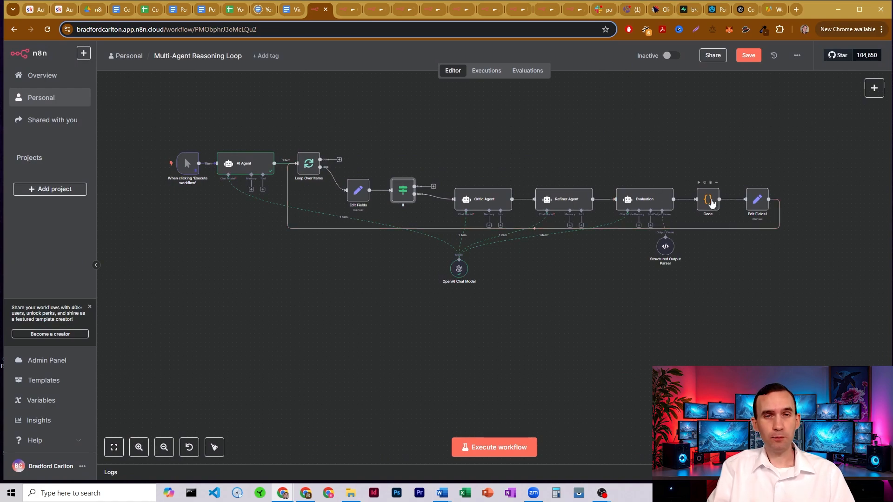
double_click(708, 200)
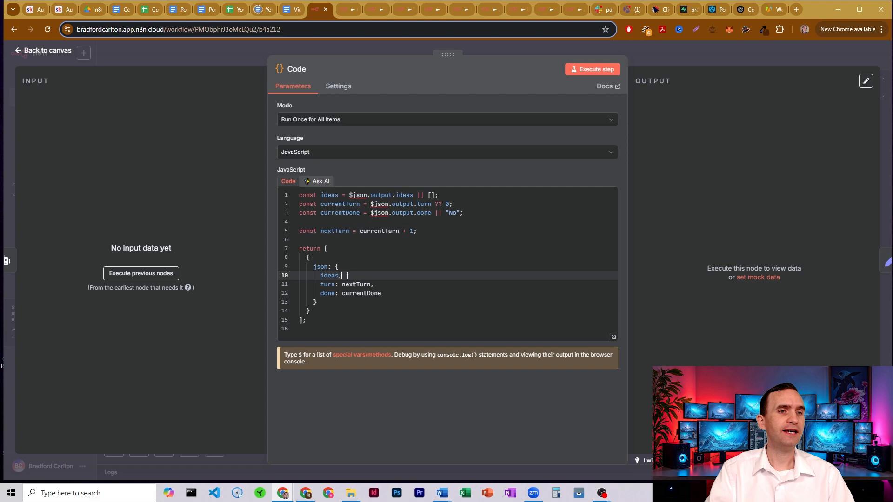
mouse_move(429, 184)
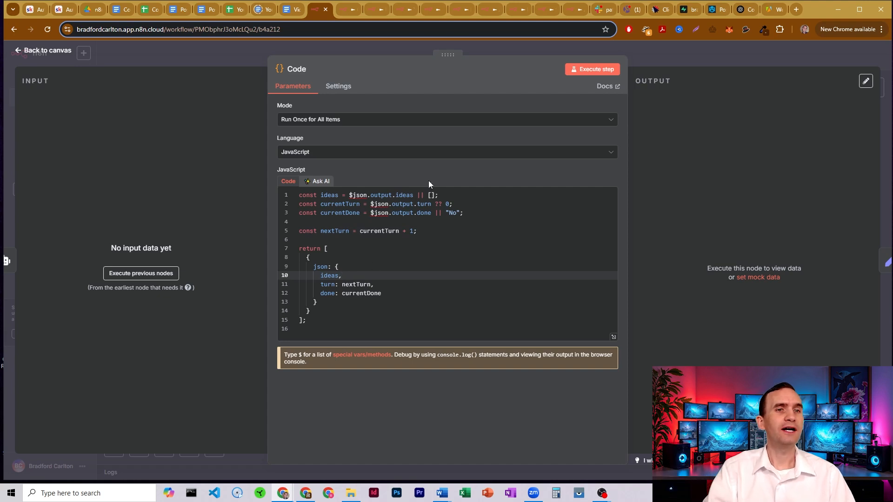
click(316, 266)
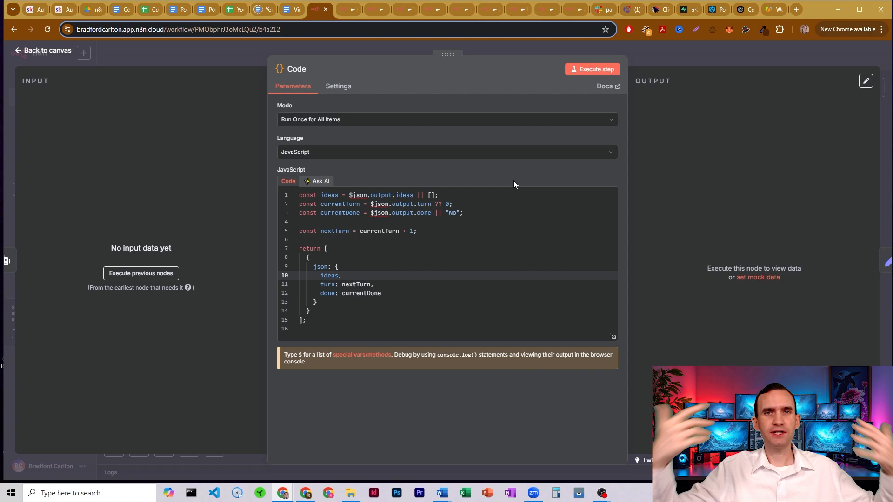
click(43, 50)
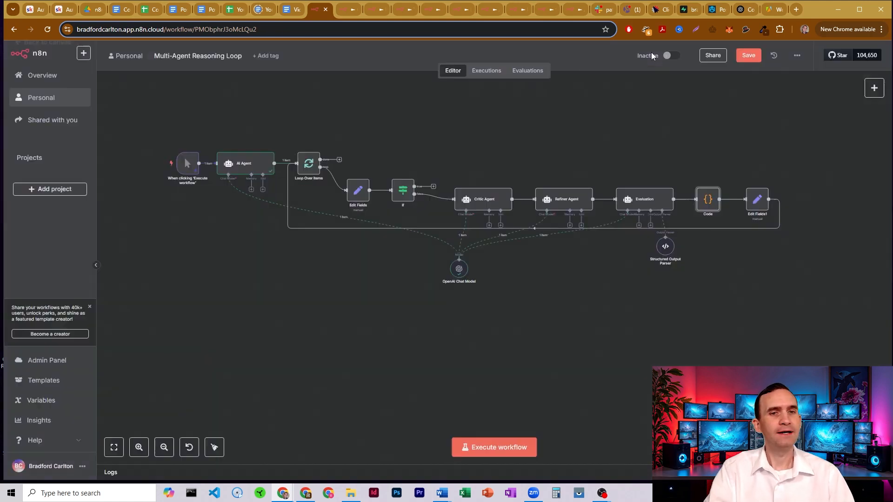
mouse_move(757, 199)
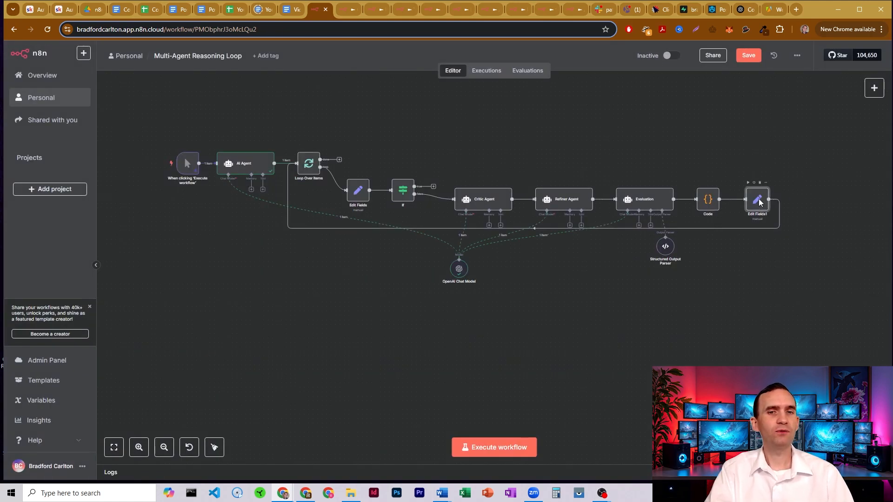
Open the Edit Fields1 node settings.
double_click(756, 200)
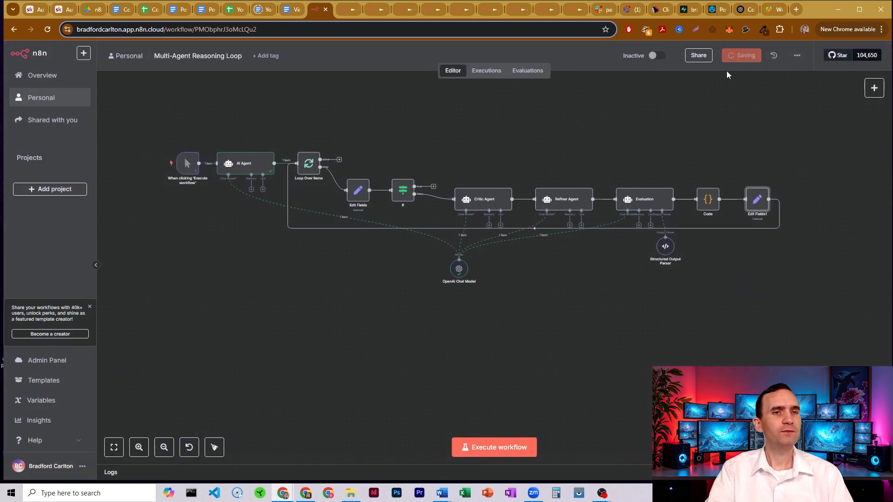
mouse_move(494, 447)
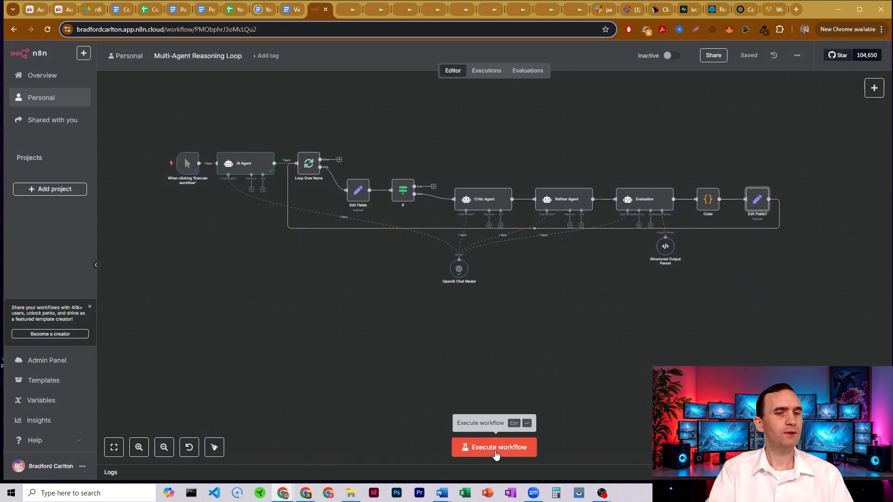
Run the whole workflow and inspect the If node's turn 2, done Yes output.
click(493, 447)
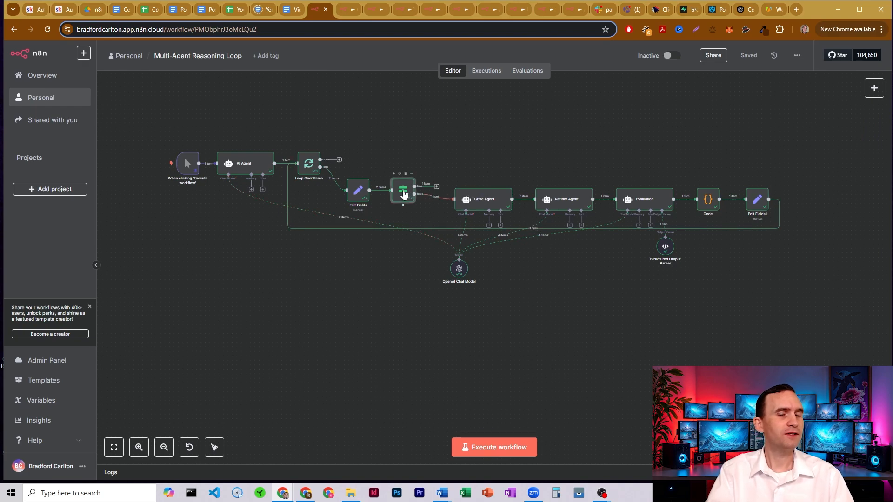
double_click(403, 189)
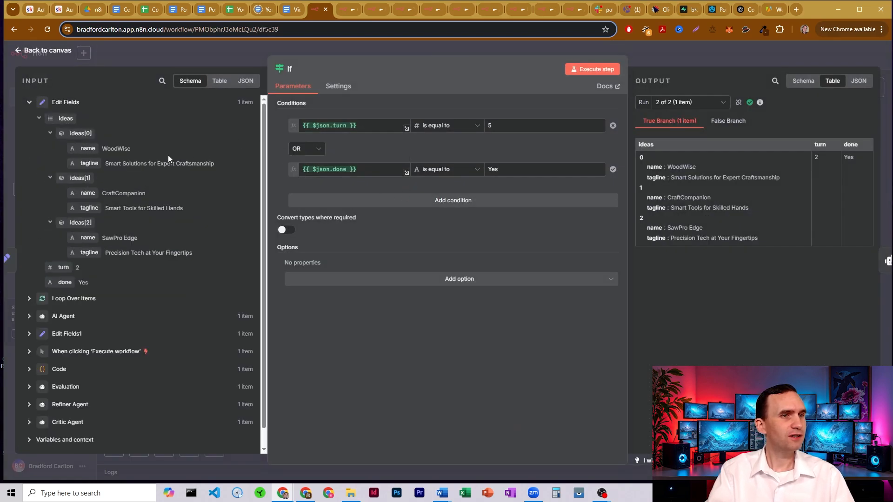
mouse_move(160, 177)
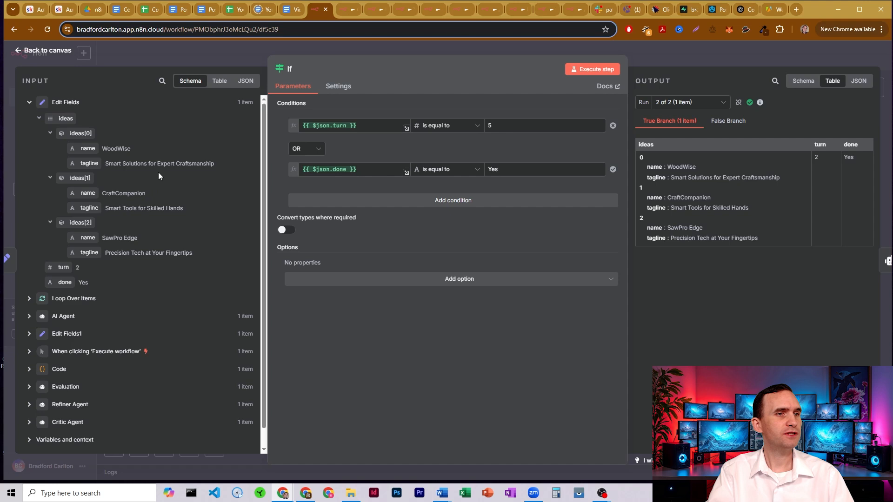
mouse_move(197, 178)
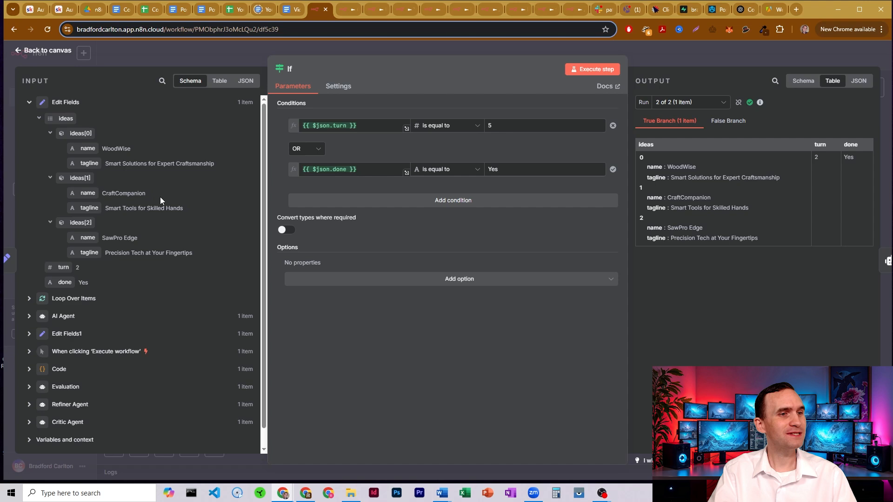
mouse_move(118, 204)
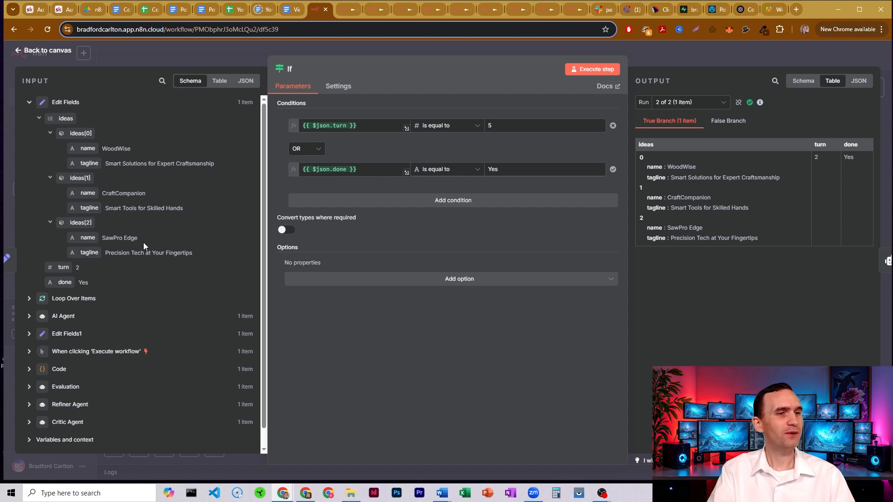
mouse_move(153, 233)
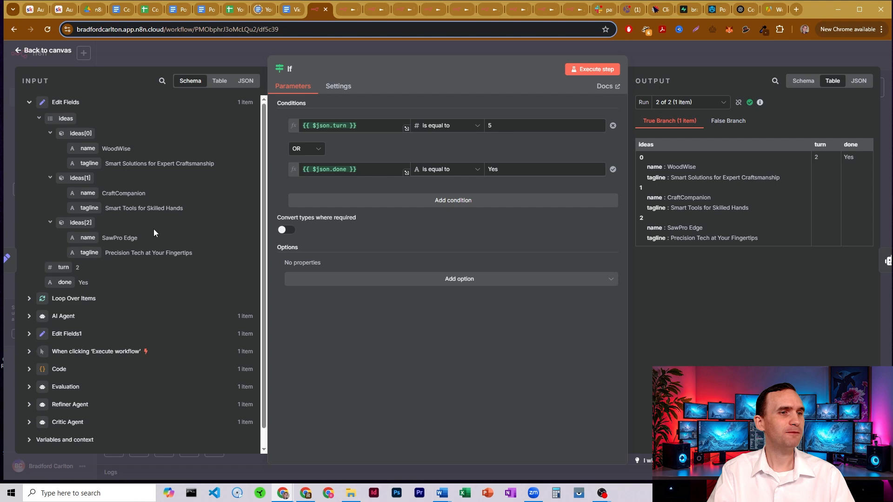
mouse_move(184, 89)
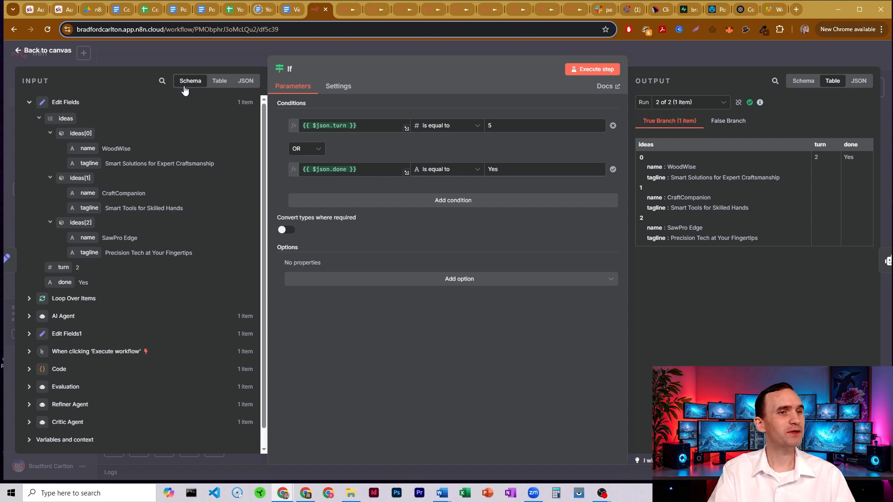
click(44, 50)
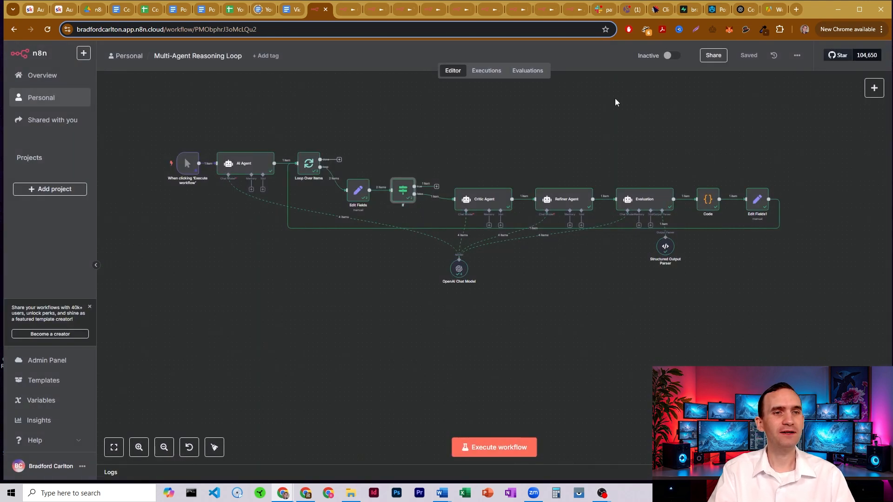
click(493, 447)
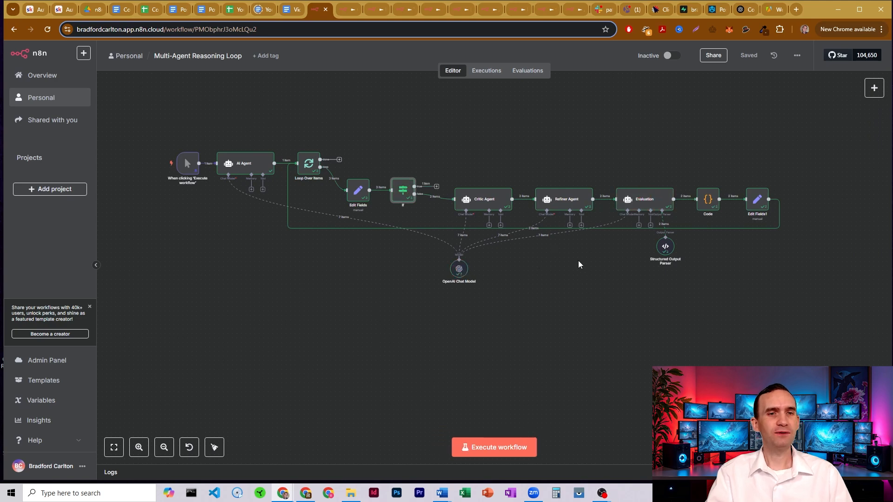
mouse_move(587, 222)
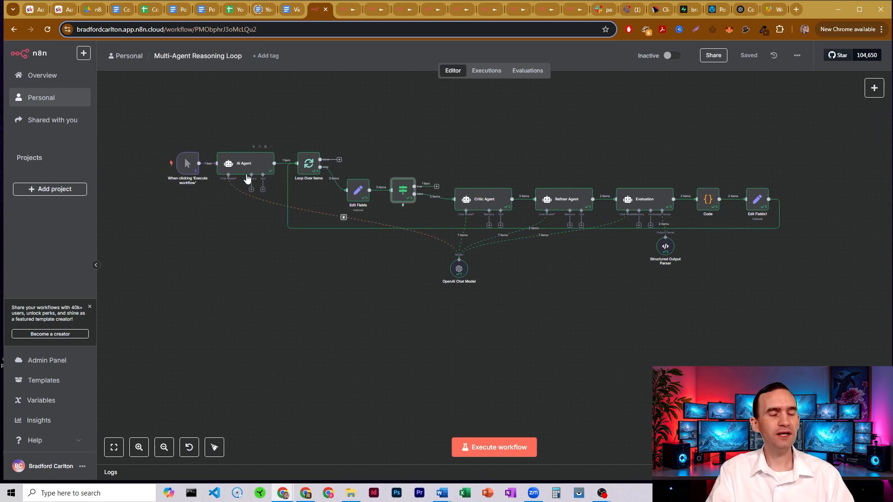
mouse_move(249, 169)
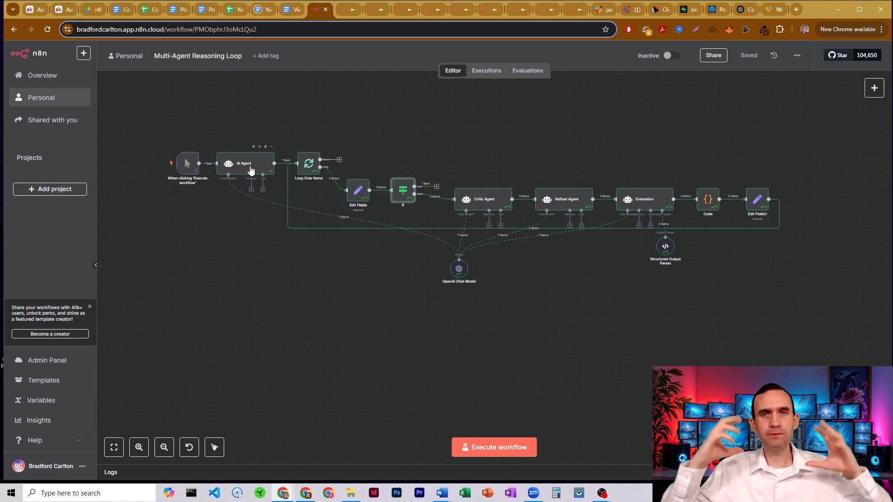
mouse_move(498, 208)
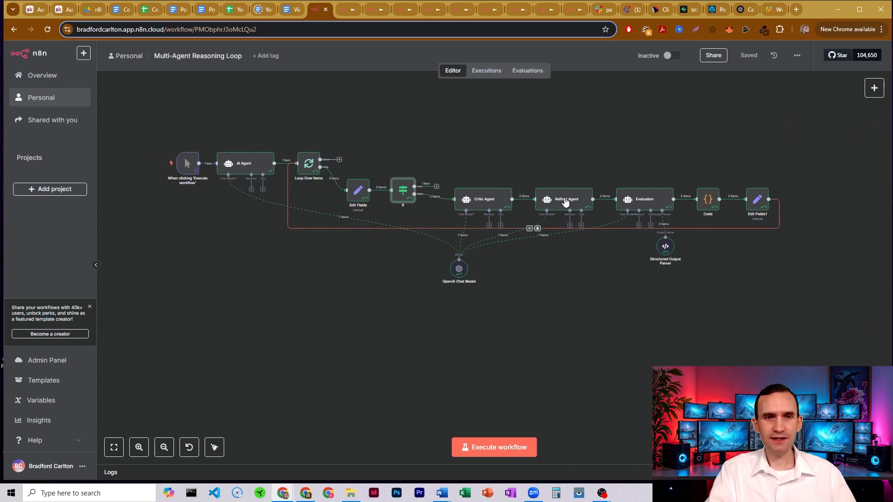
mouse_move(647, 205)
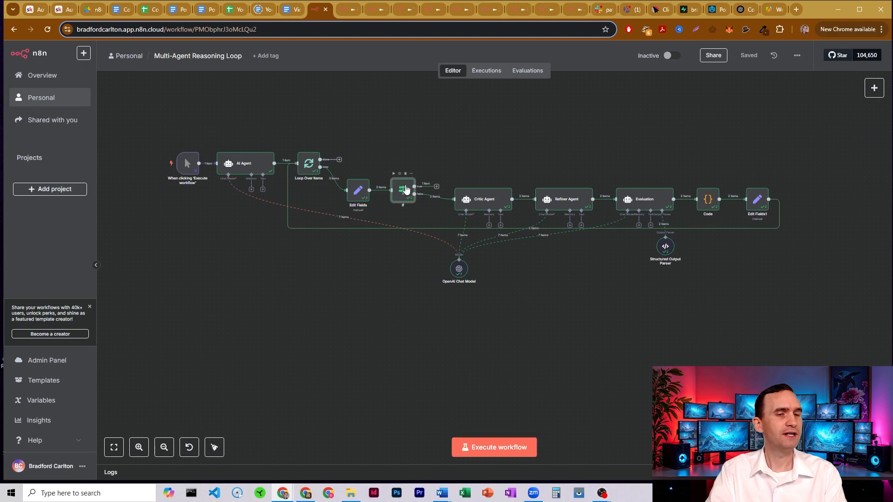
double_click(403, 190)
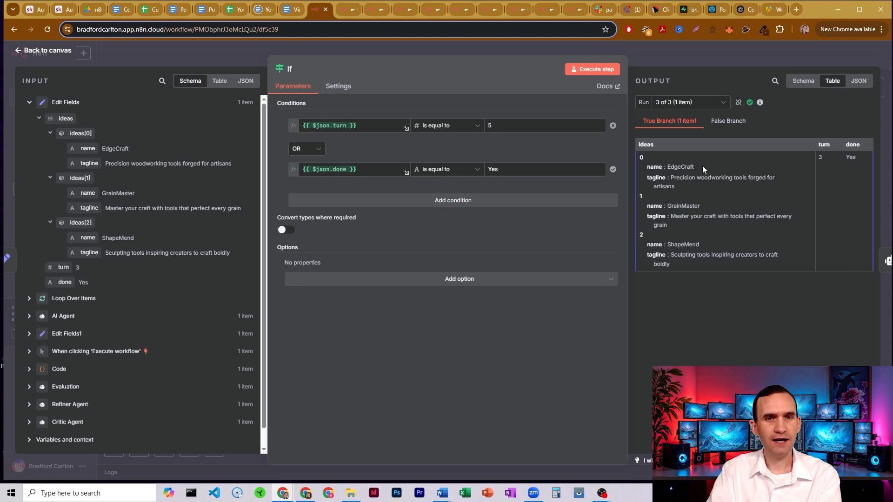
mouse_move(703, 192)
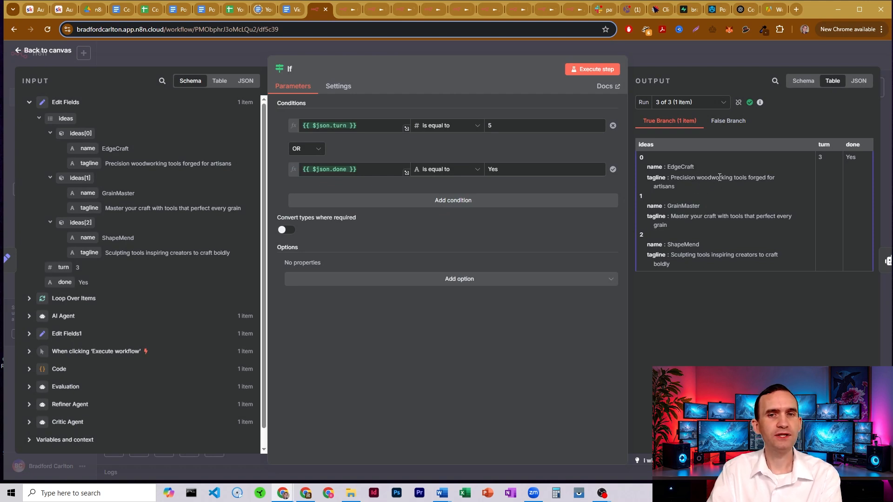
mouse_move(728, 203)
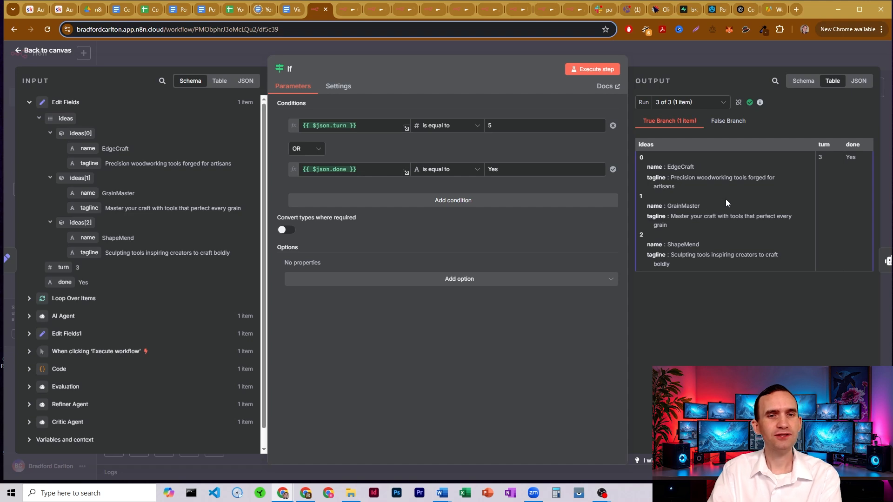
mouse_move(724, 200)
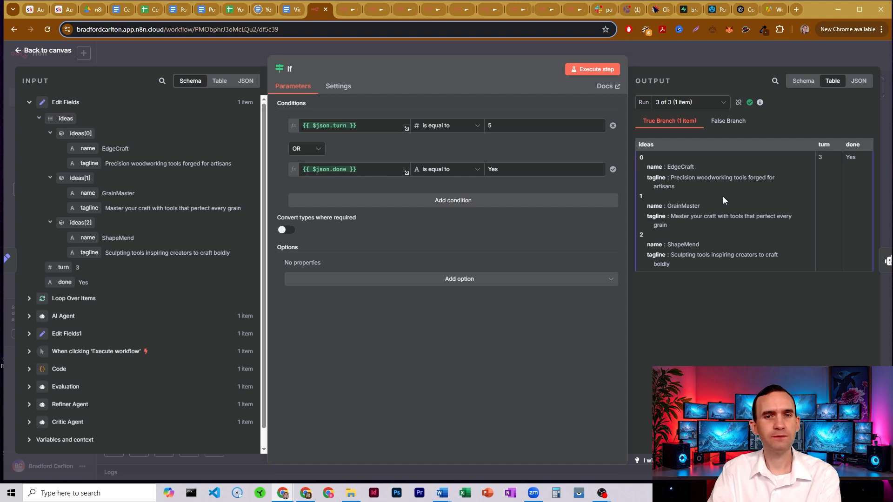
mouse_move(679, 256)
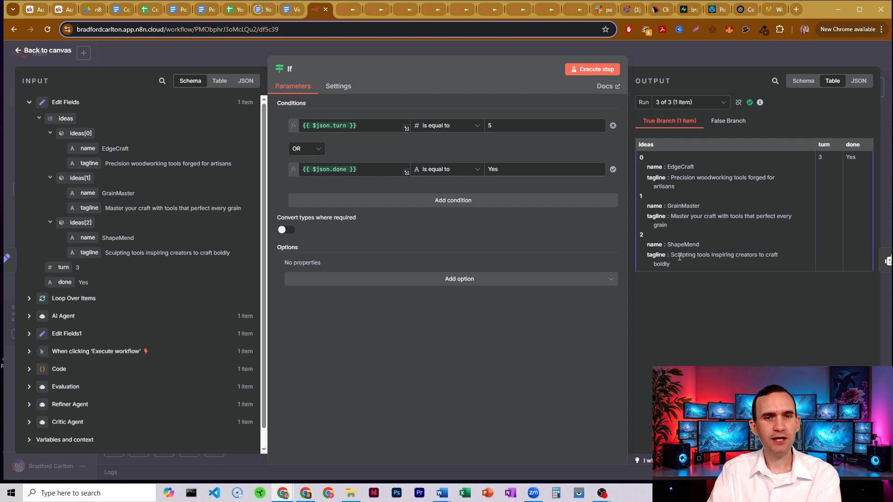
mouse_move(742, 278)
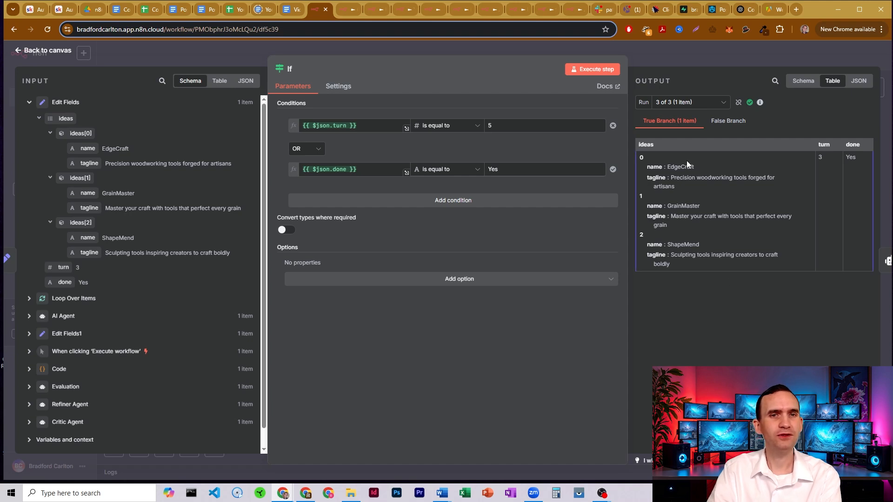
mouse_move(689, 193)
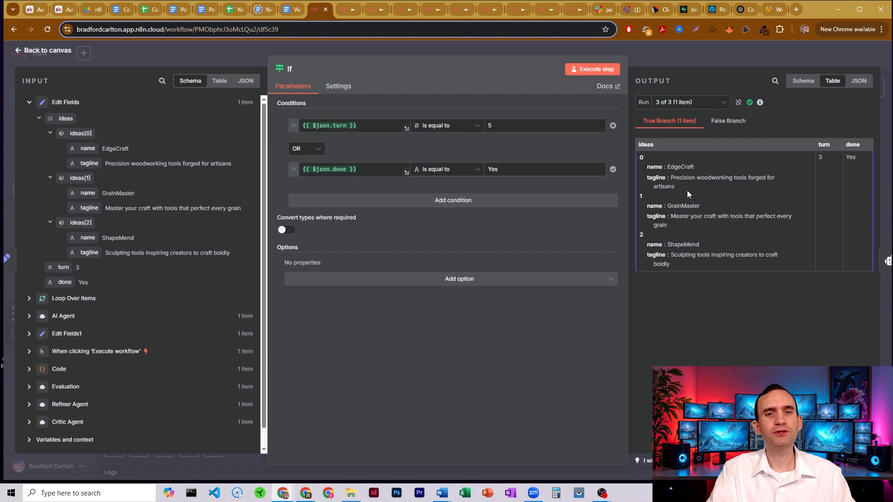
mouse_move(660, 58)
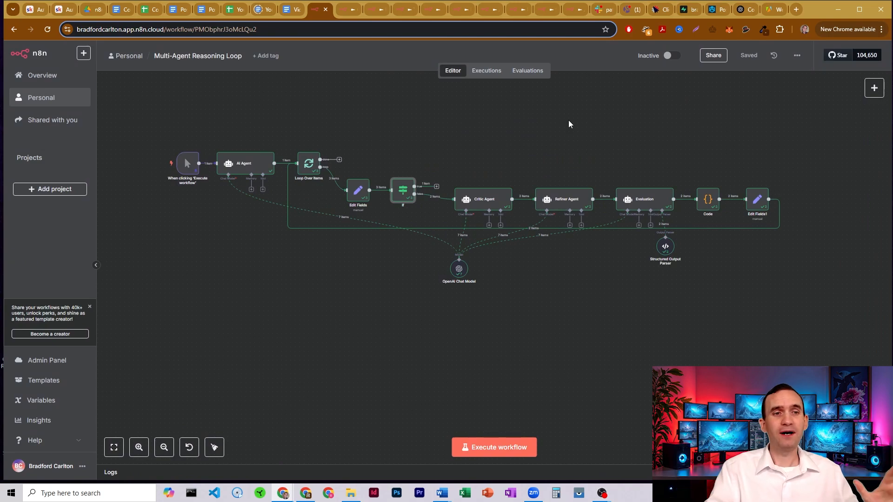
double_click(483, 199)
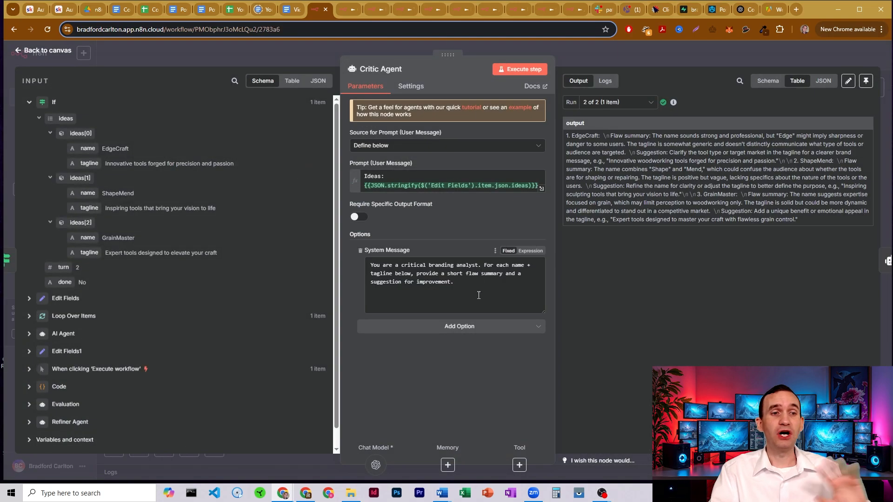
click(45, 50)
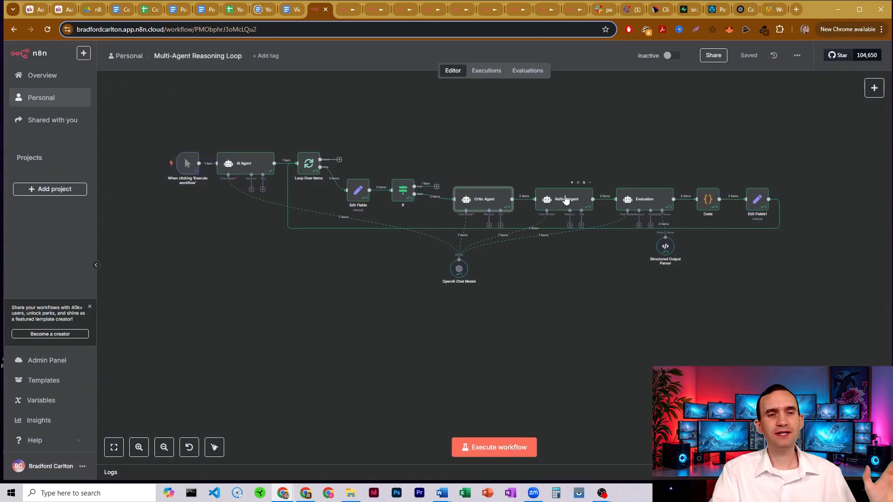
double_click(566, 199)
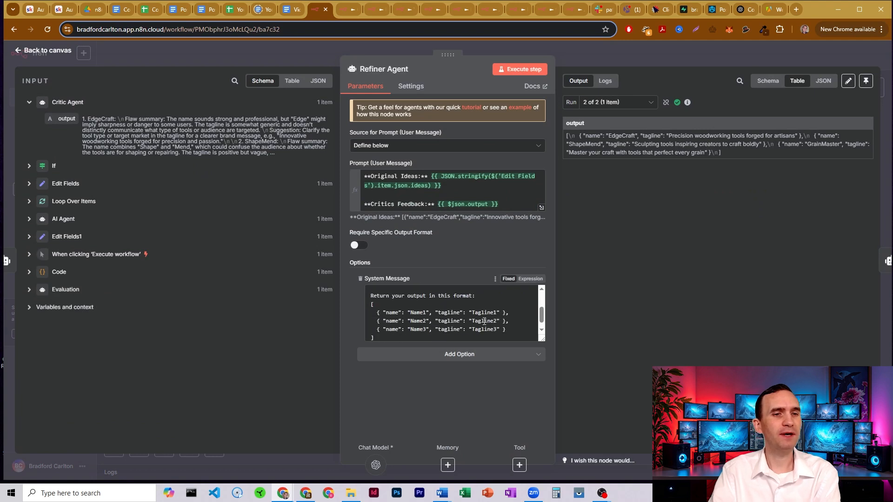
click(45, 50)
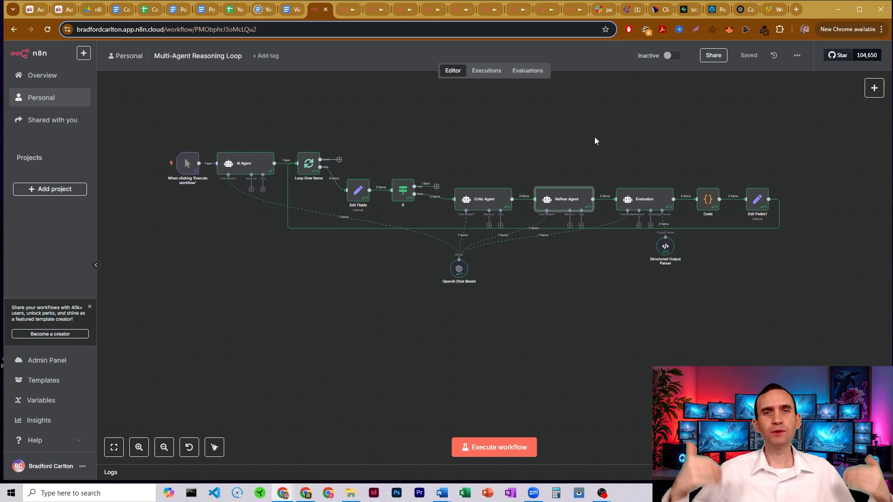
mouse_move(296, 224)
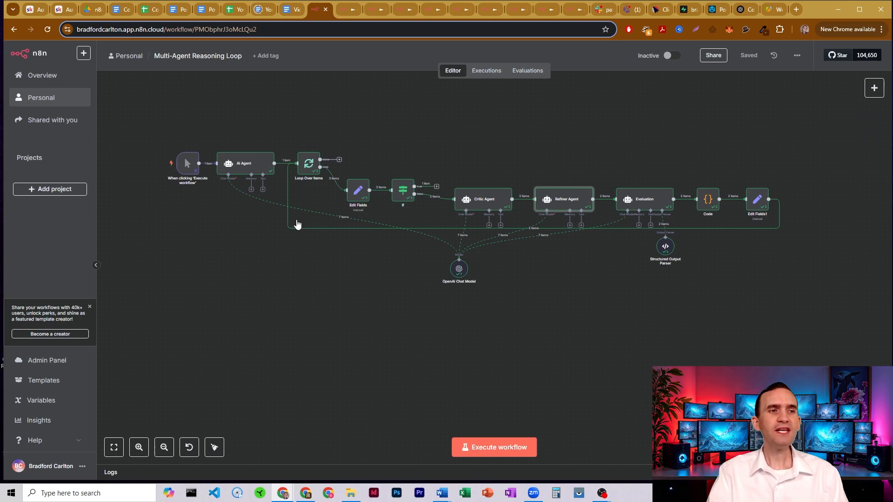
mouse_move(492, 196)
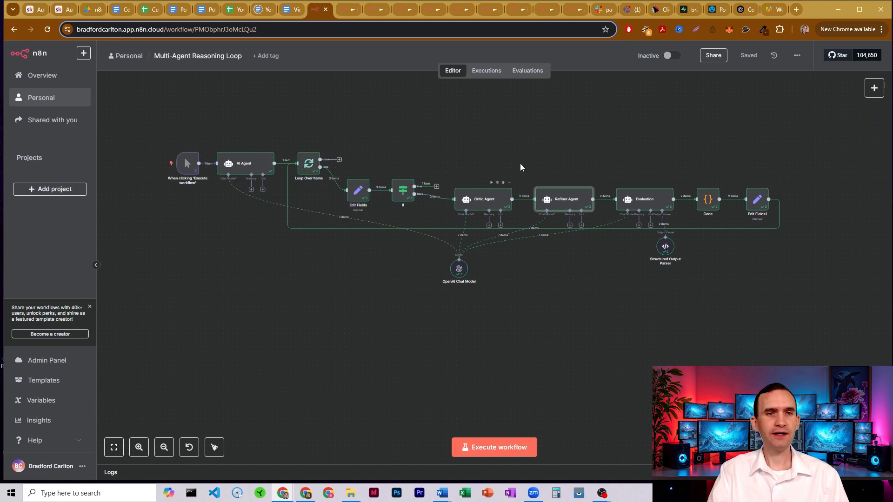
mouse_move(680, 183)
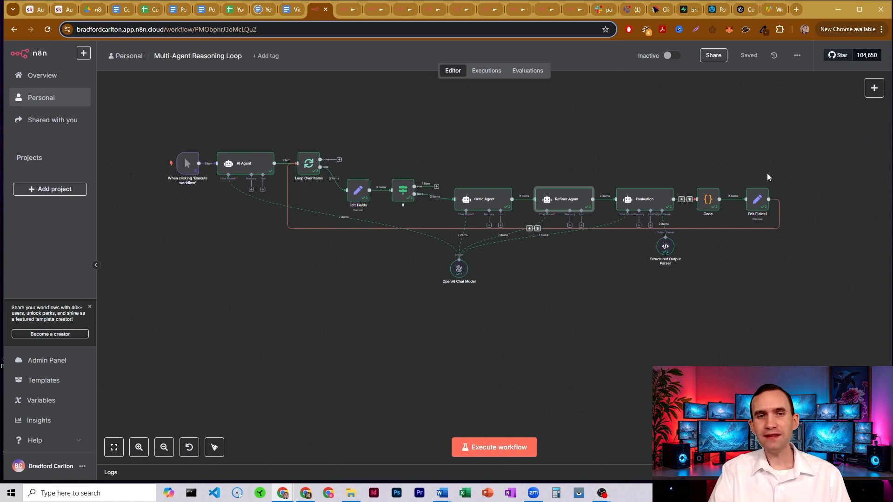
mouse_move(822, 245)
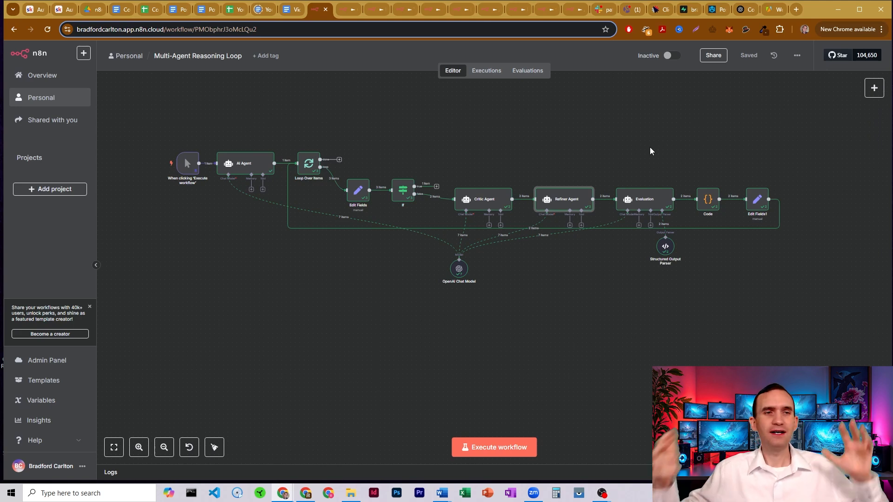
mouse_move(523, 121)
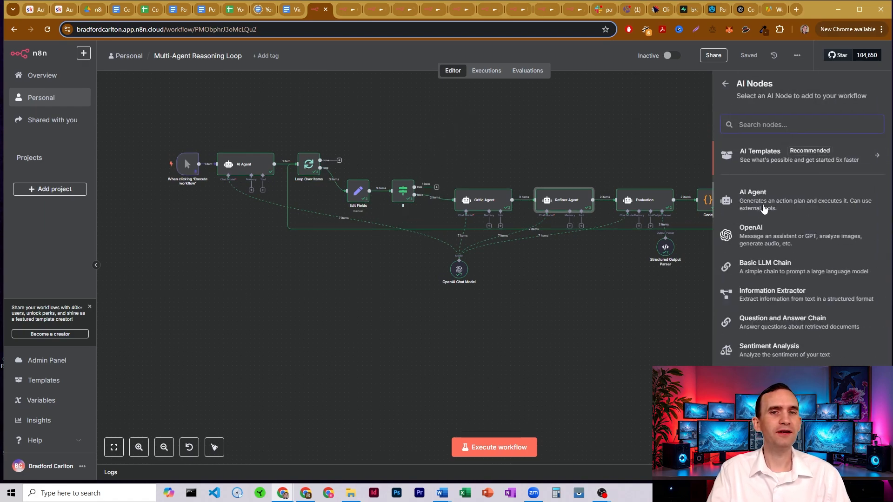
Attach an AI Agent node to the If node's true output.
click(753, 192)
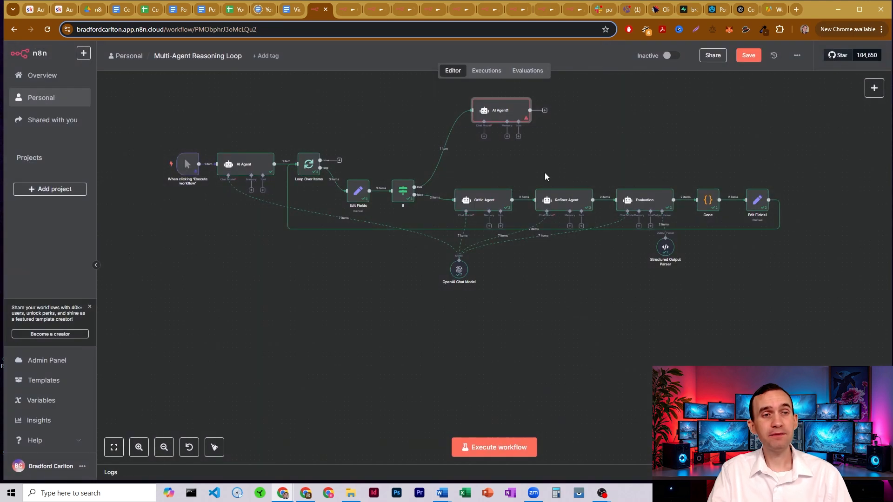
mouse_move(610, 144)
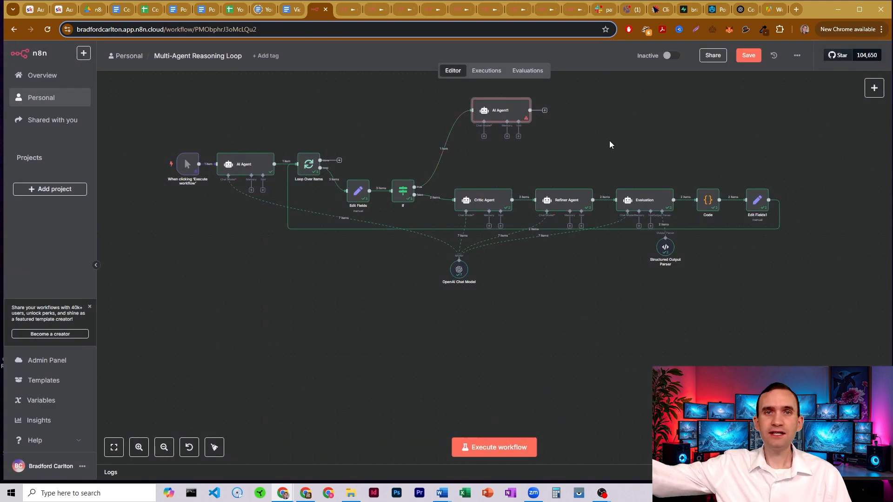